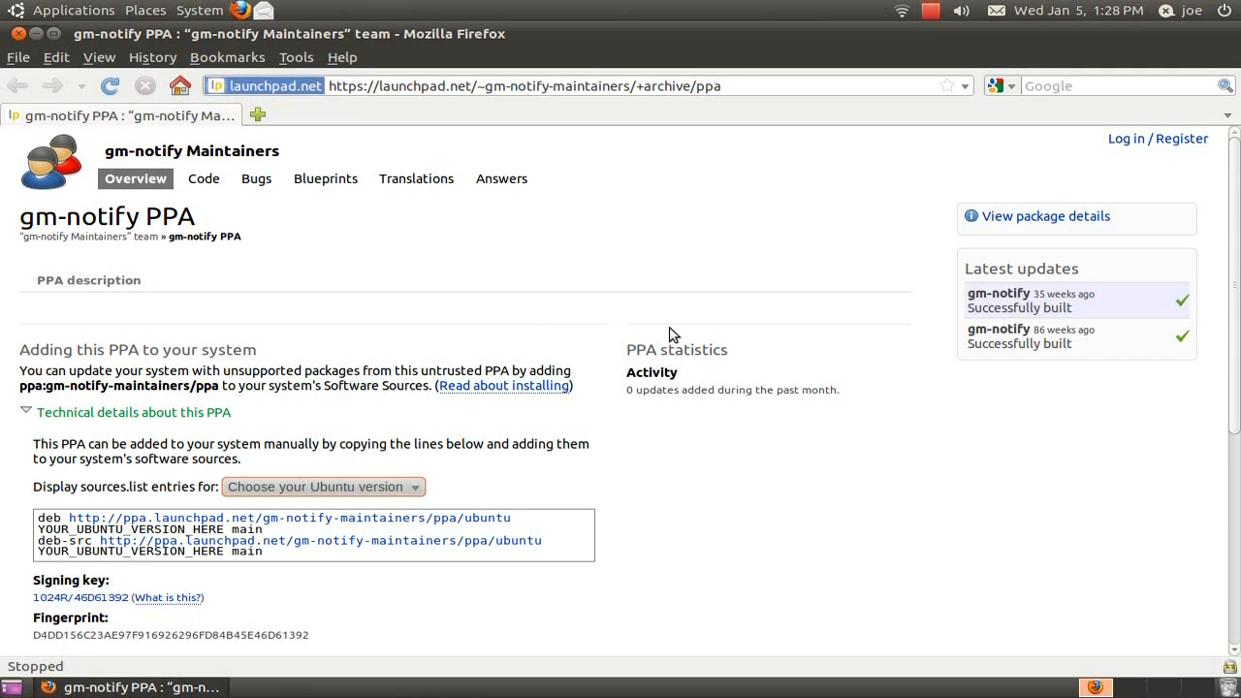
mouse_move(988, 33)
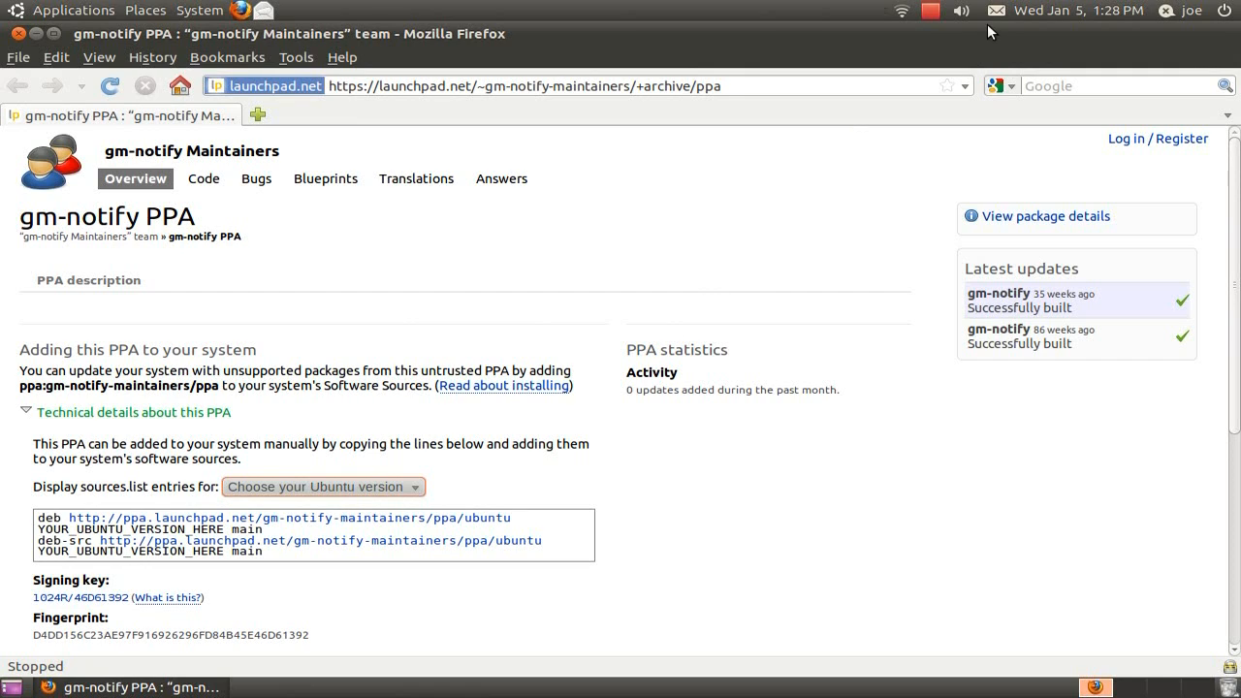
Choose Lucid (10.04) in the 'Display sources.list entries for' dropdown on the PPA page
click(991, 10)
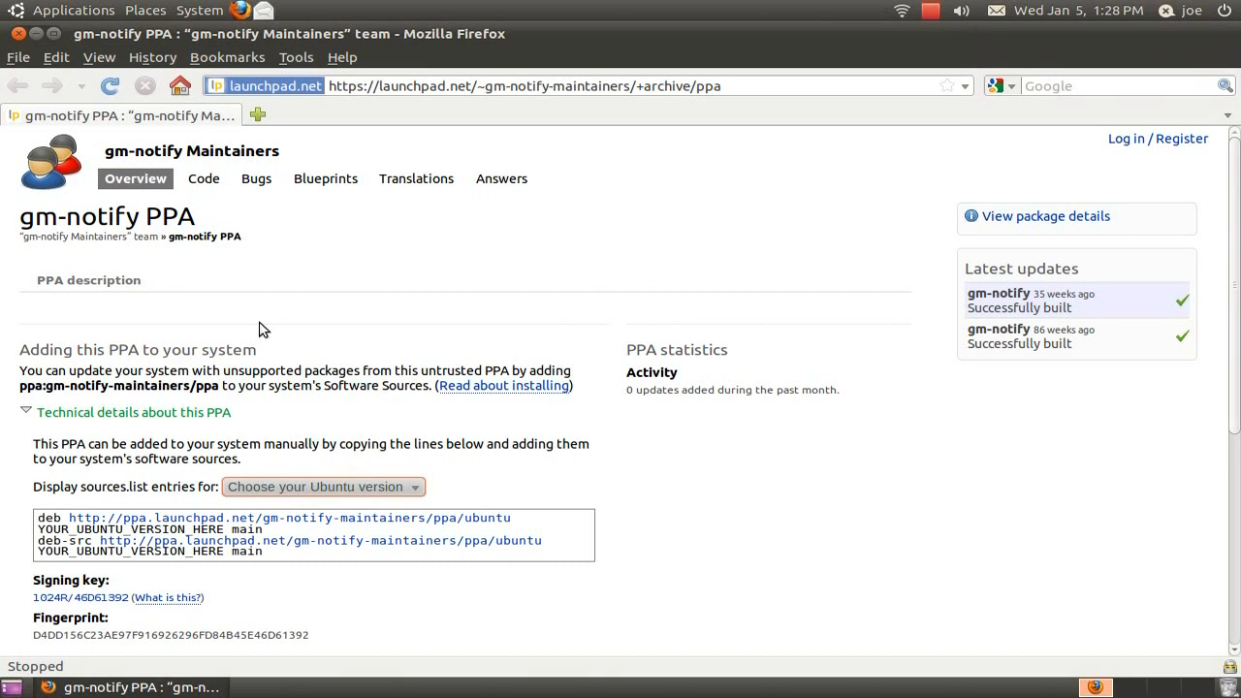
mouse_move(206, 262)
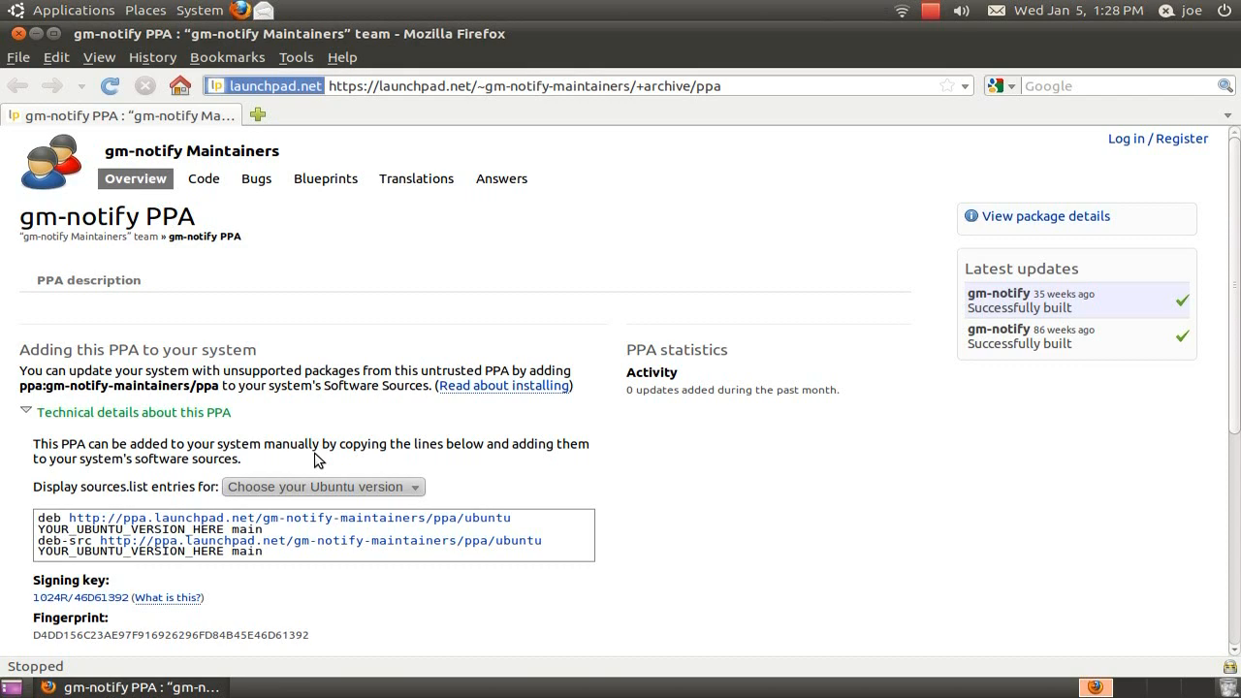
mouse_move(319, 486)
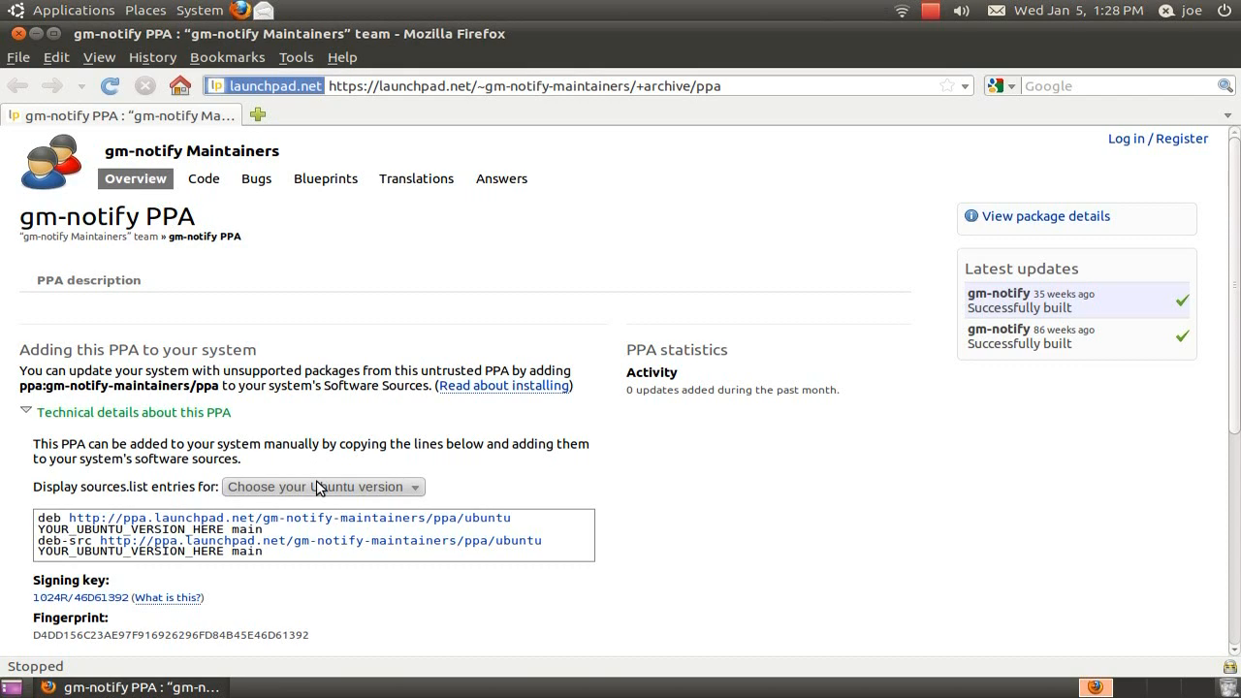
click(323, 487)
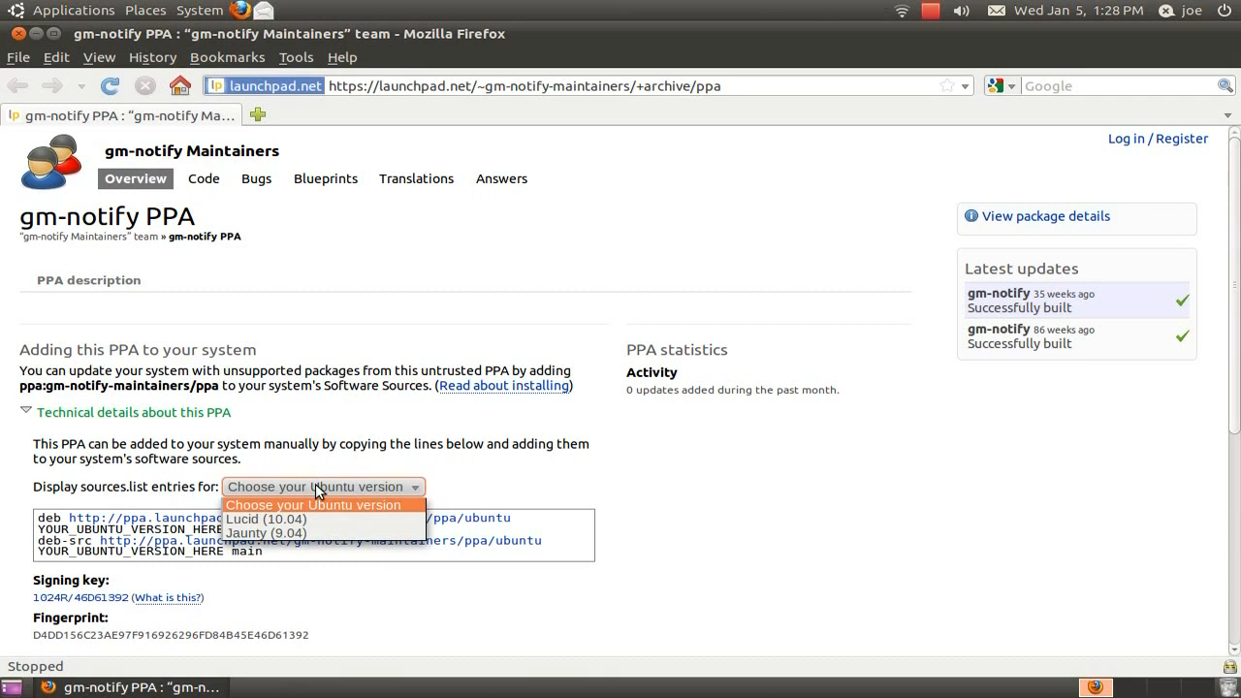
click(263, 518)
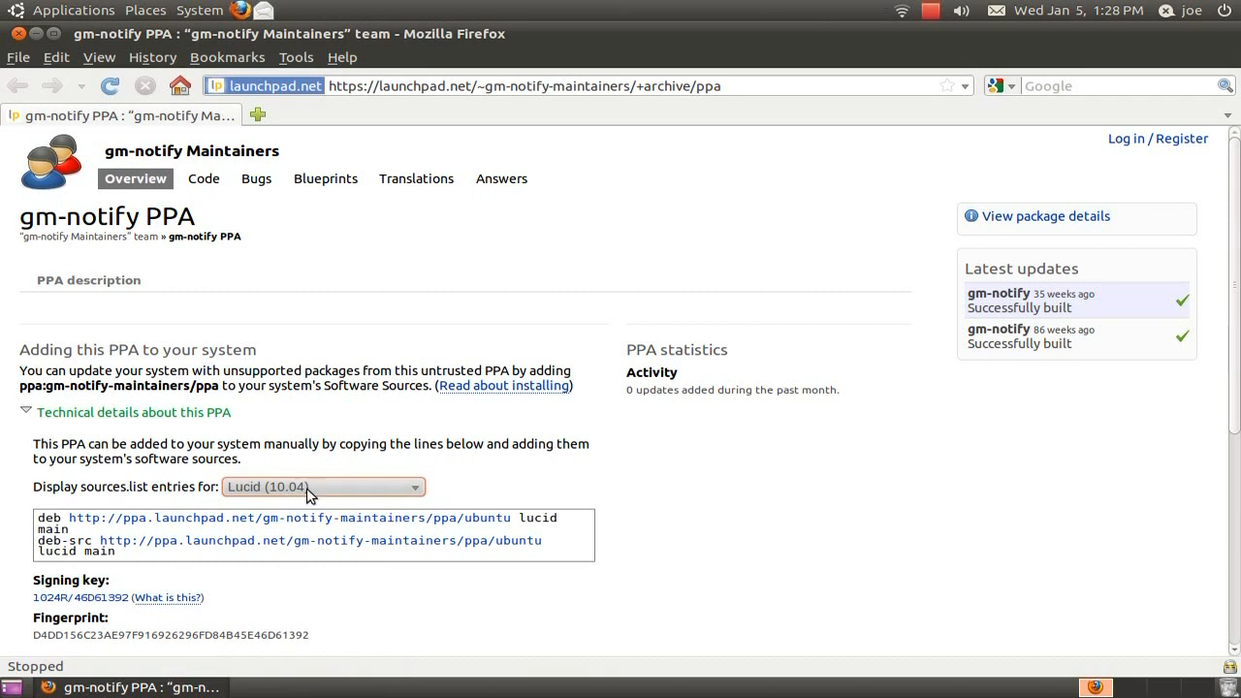
mouse_move(307, 467)
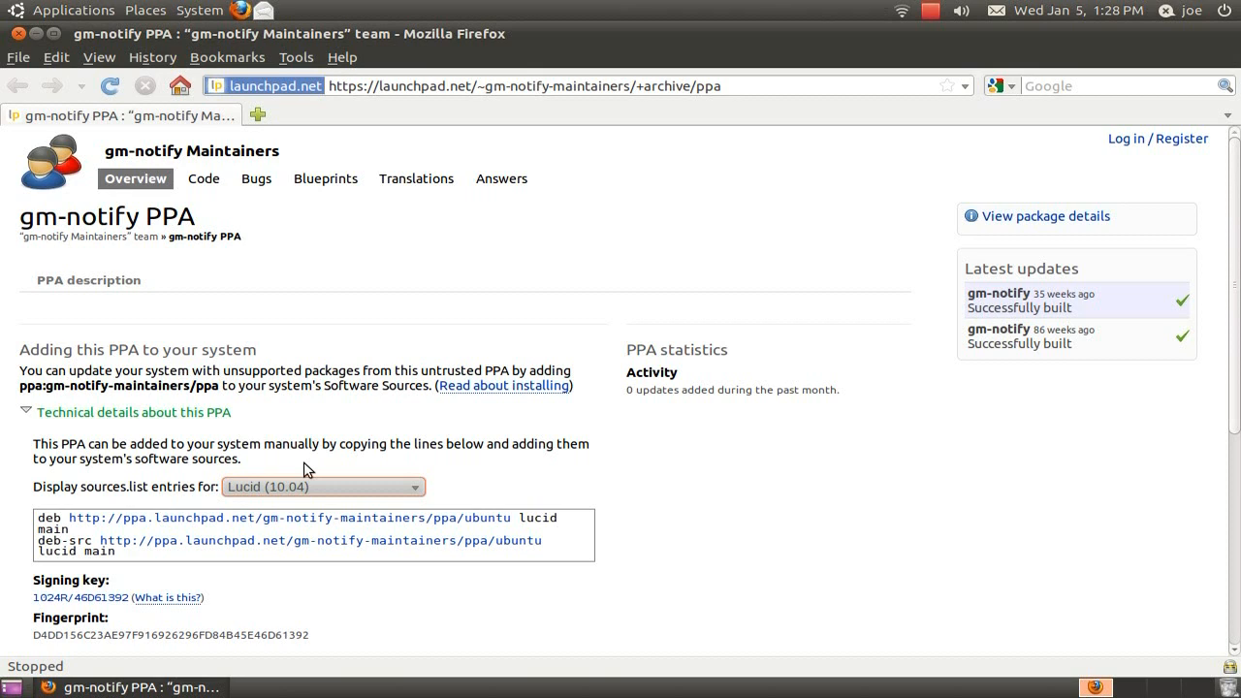
mouse_move(216, 10)
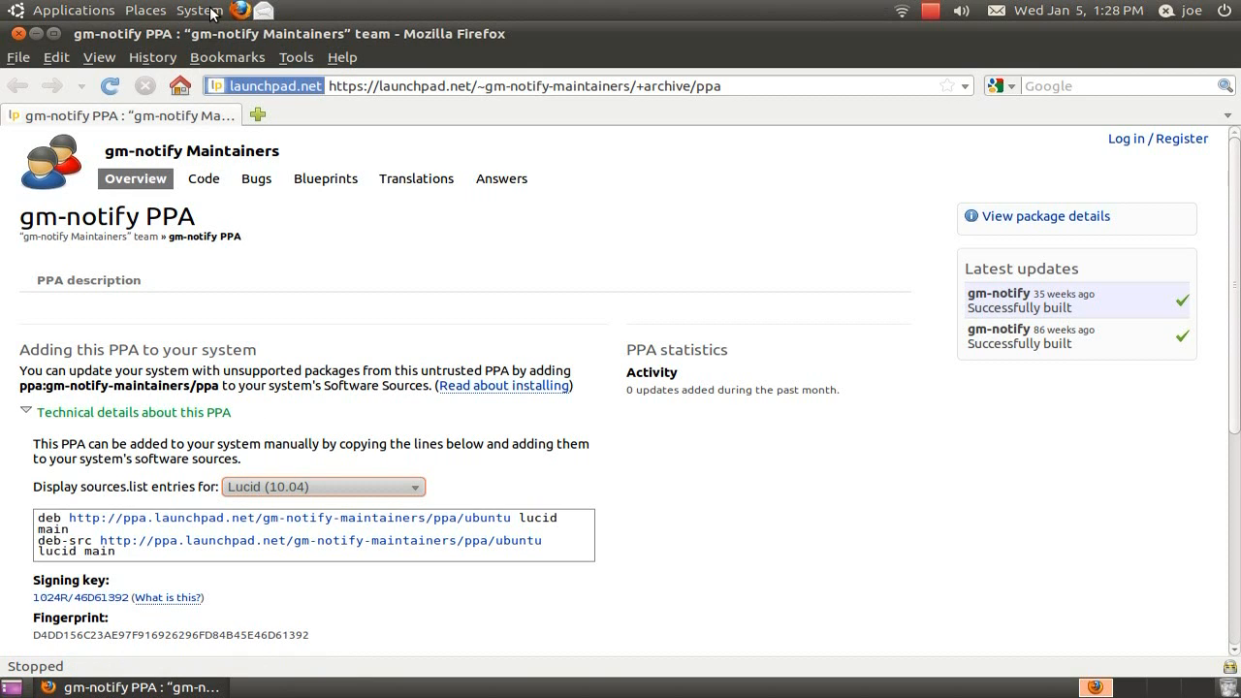
Launch Software Sources from System > Administration and select the PPA's first deb line for copying
click(199, 11)
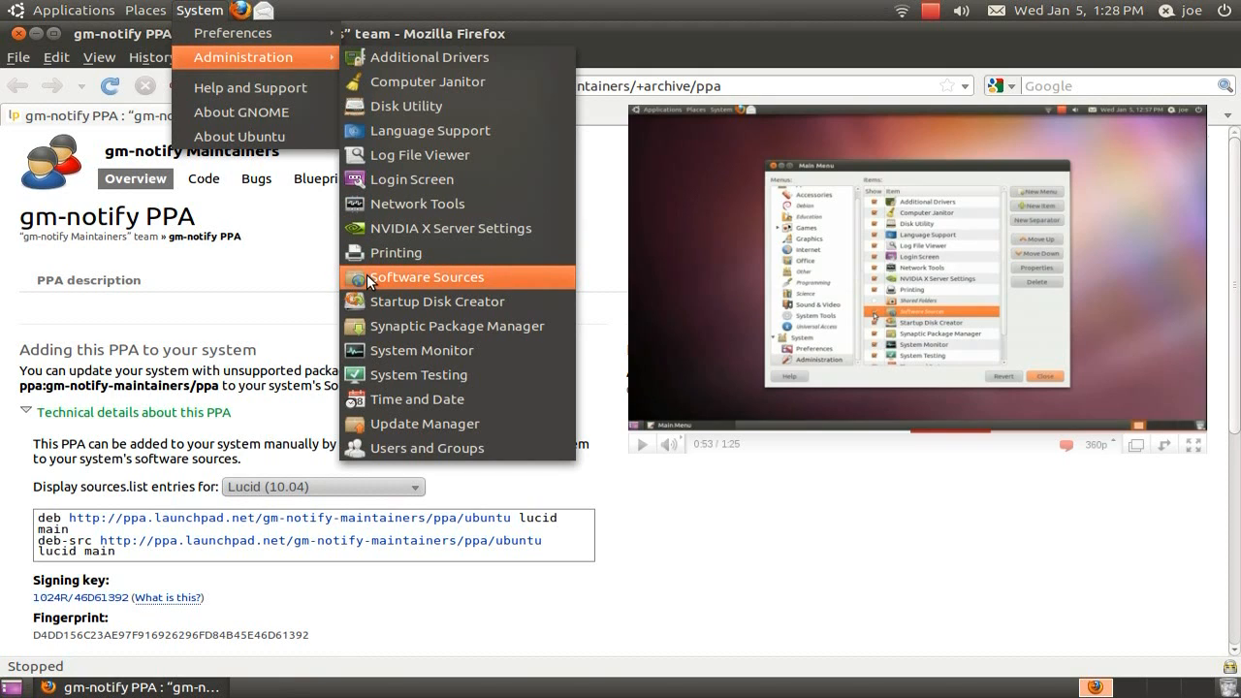
click(426, 276)
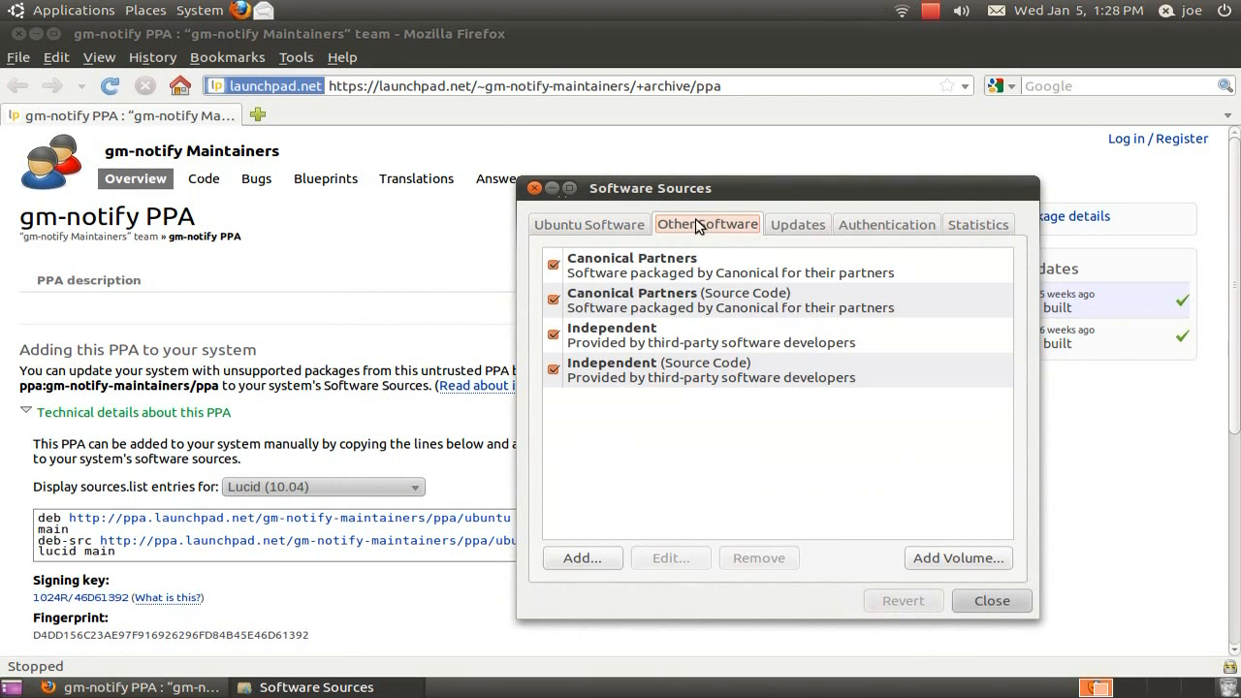
drag(649, 188, 741, 184)
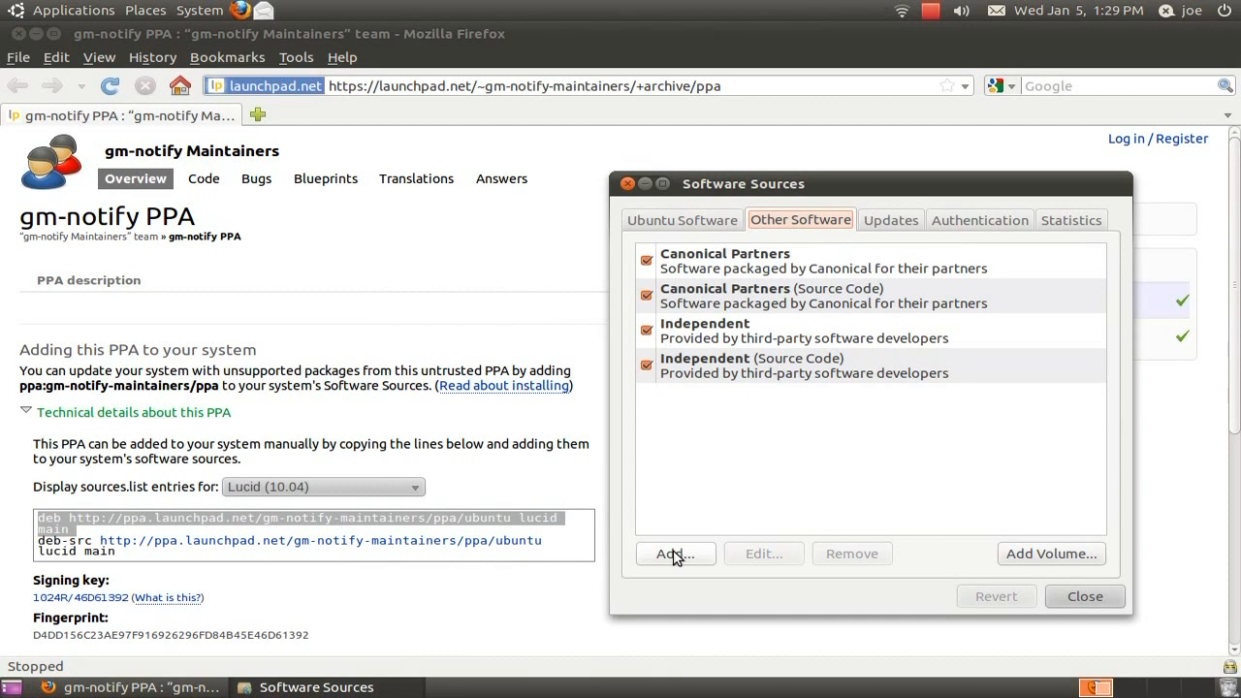
Paste the gm-notify PPA's Lucid deb line into the APT line field and add it as a source
click(675, 553)
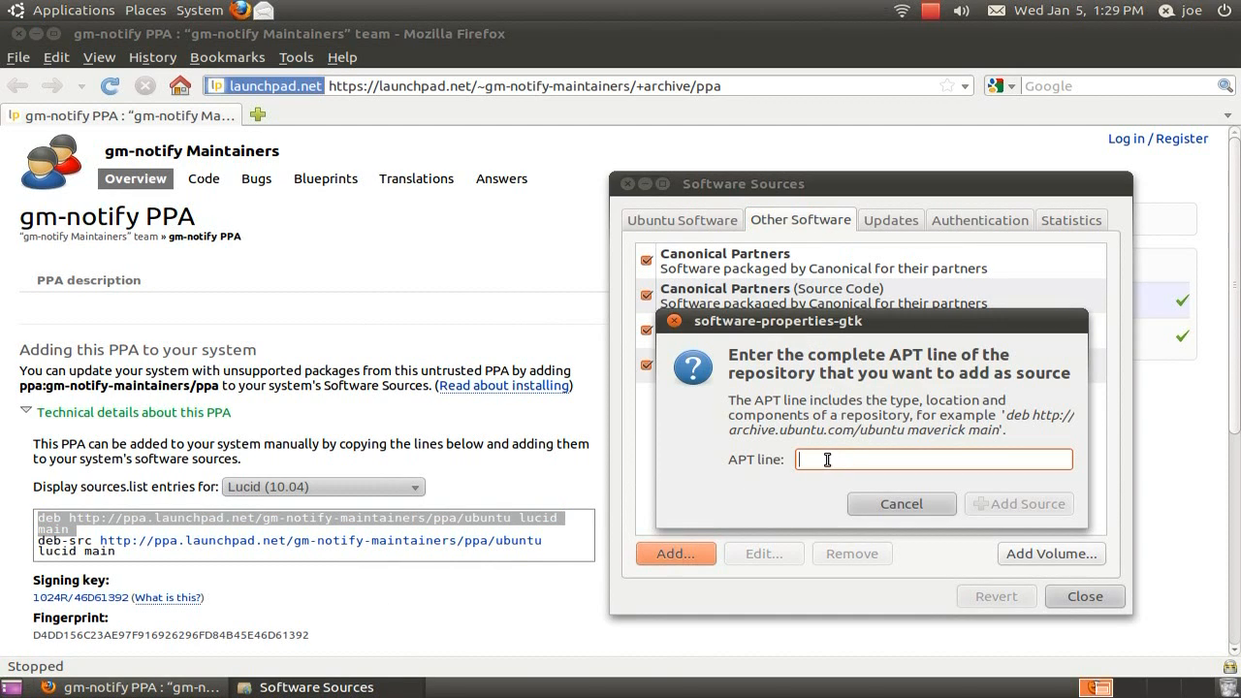
right_click(934, 460)
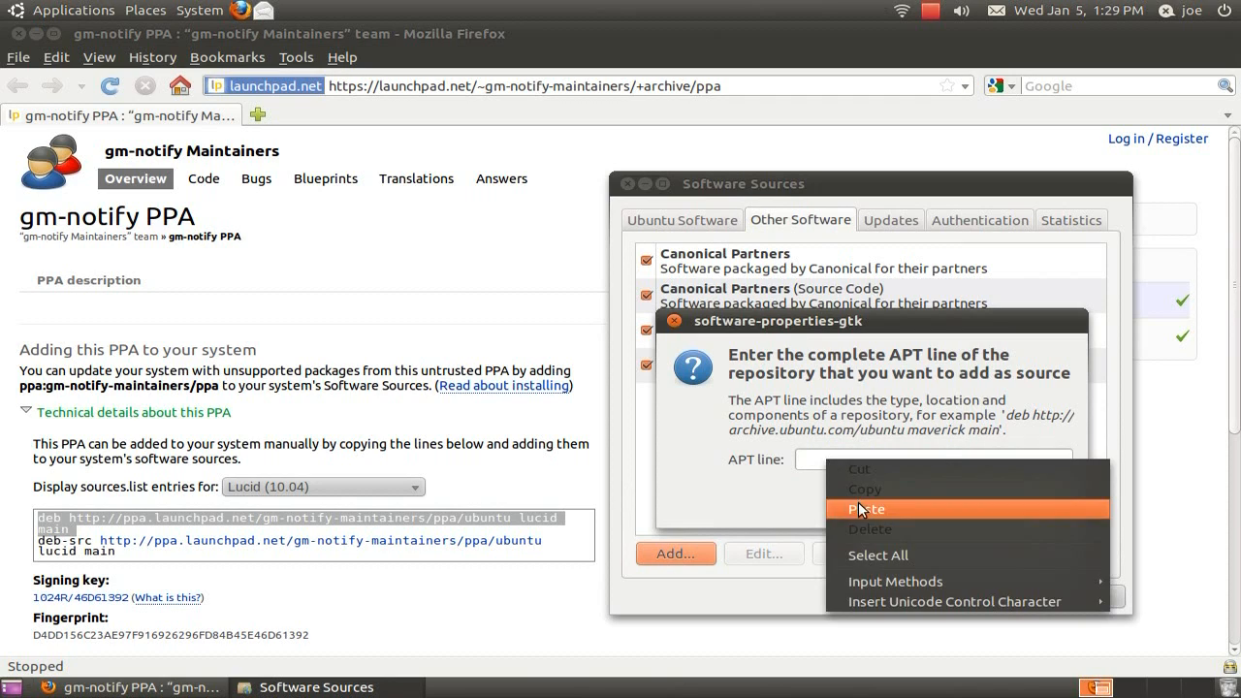
click(865, 509)
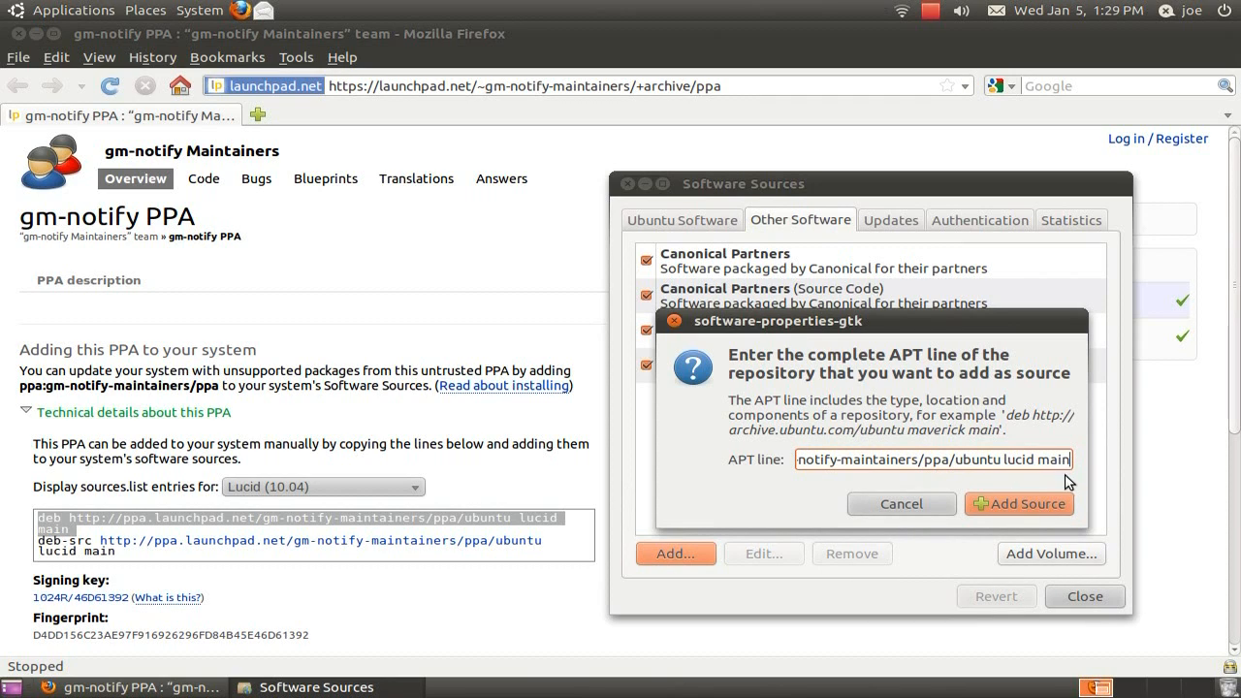
mouse_move(1017, 504)
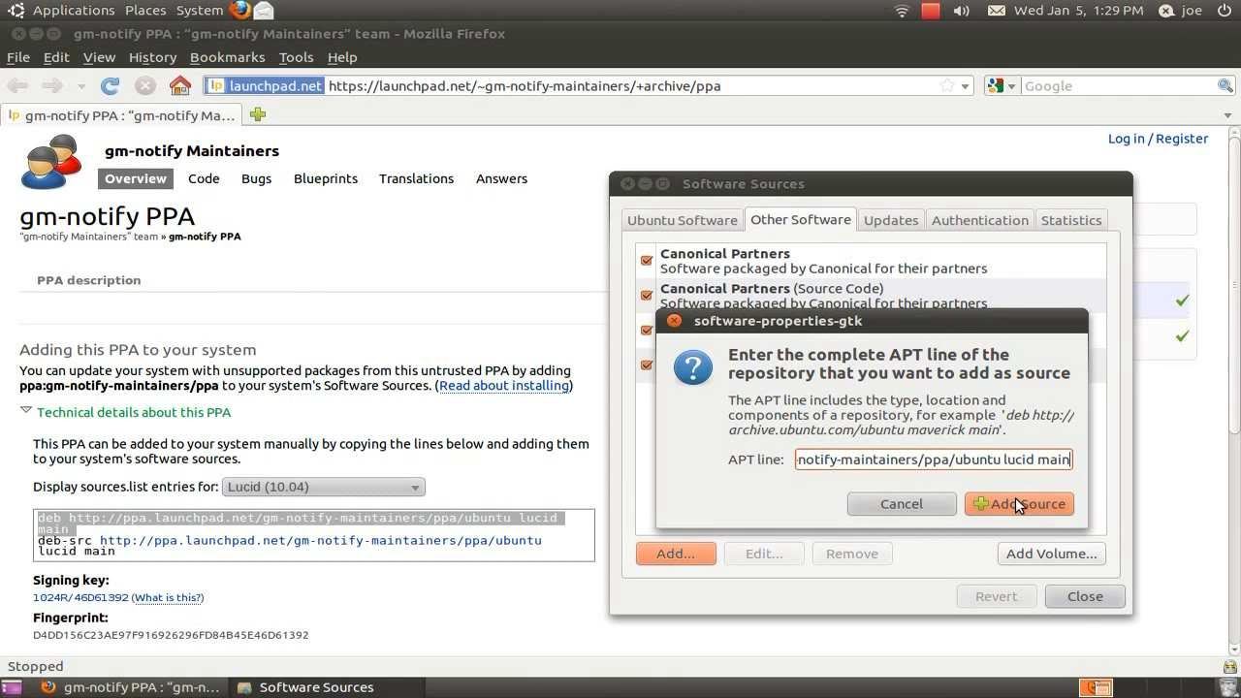
click(1017, 504)
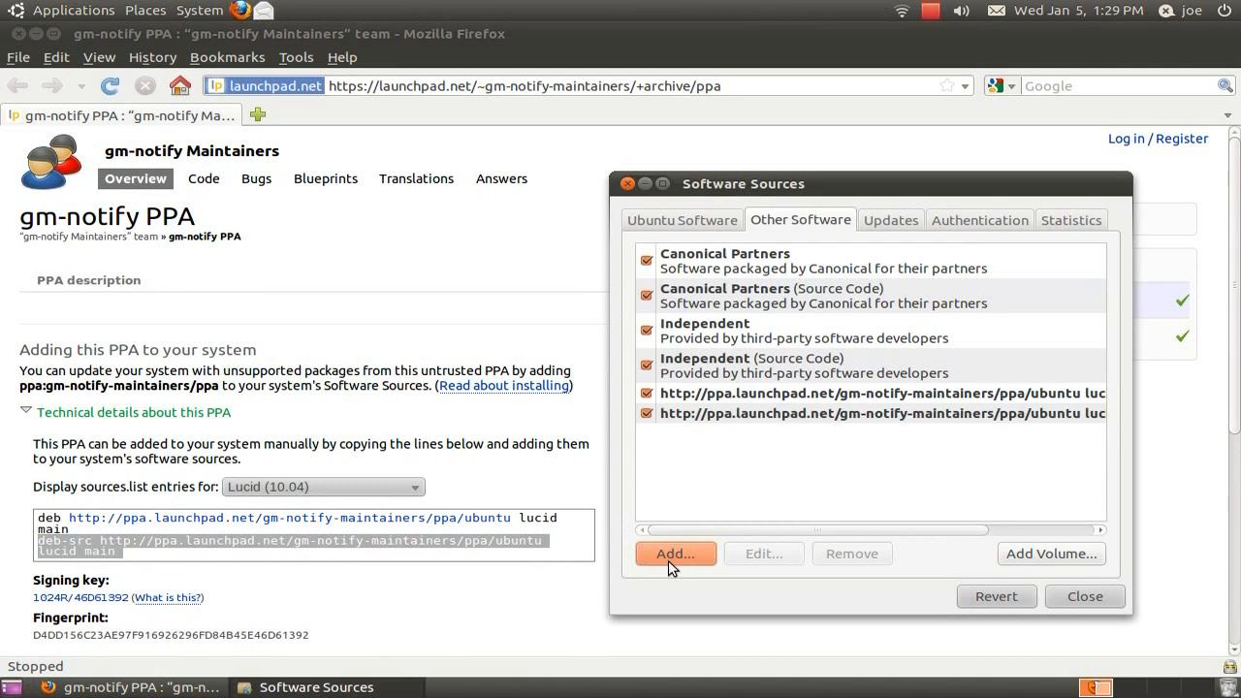
Paste the PPA's Lucid deb-src line into the APT line field and add it as a second source
click(674, 553)
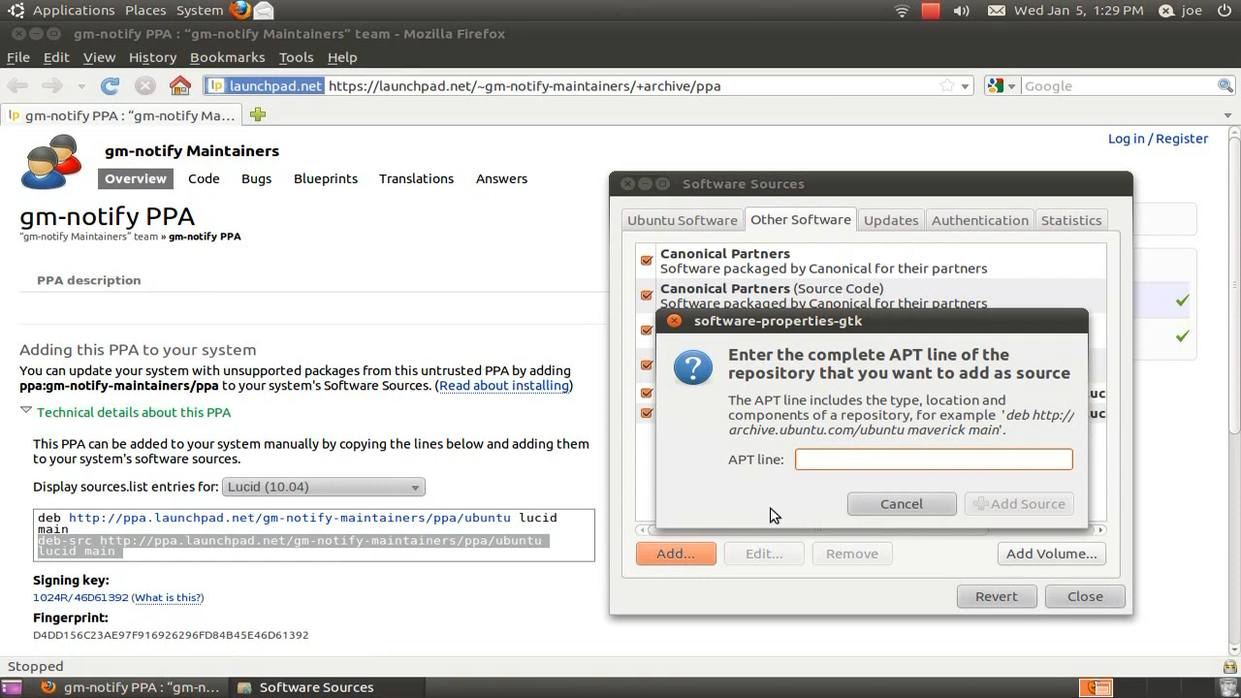
right_click(932, 460)
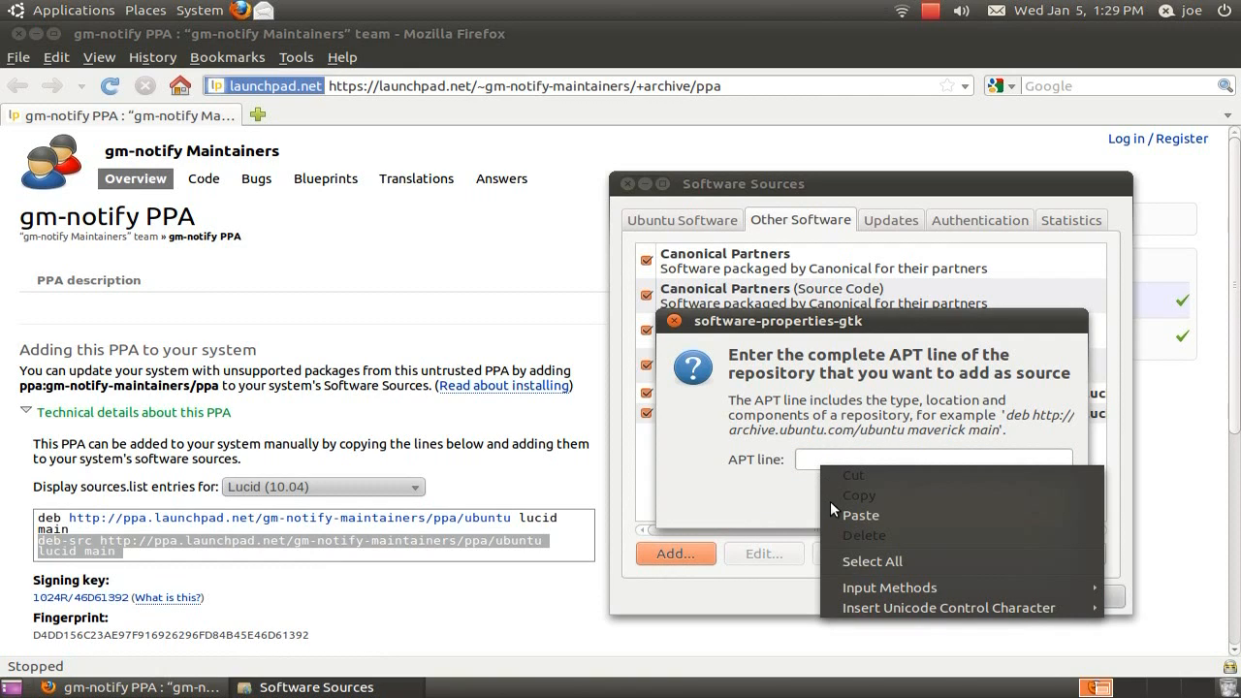
click(860, 515)
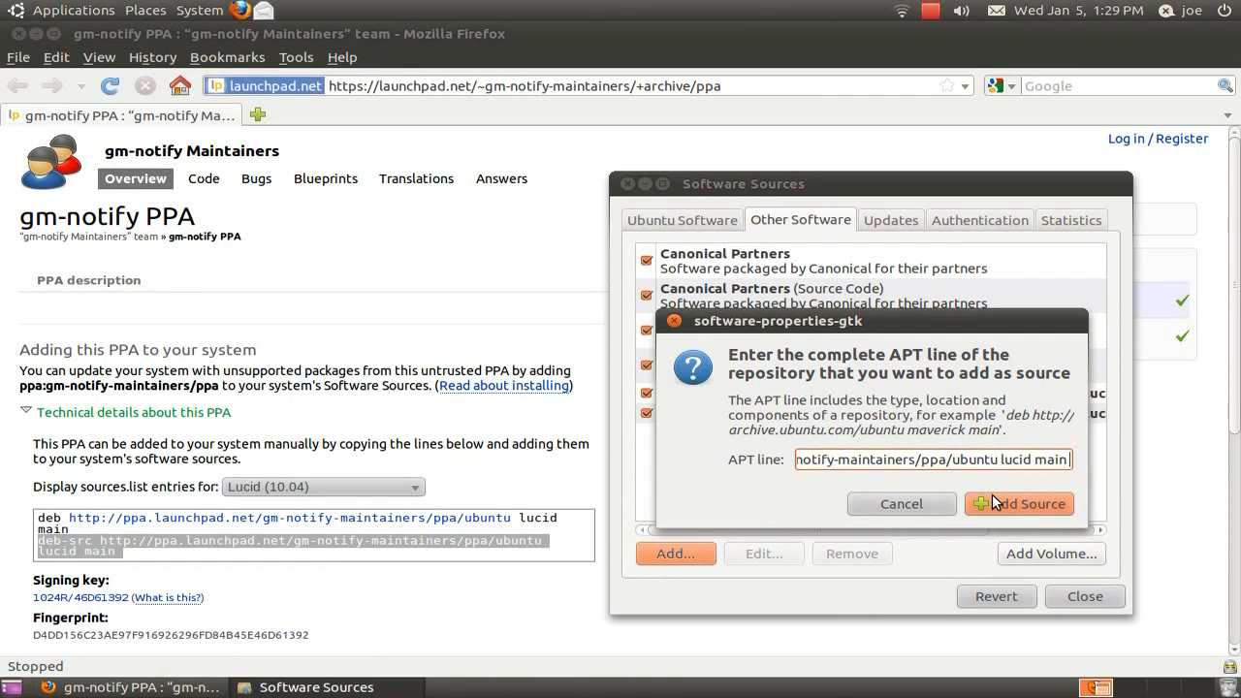
click(1029, 504)
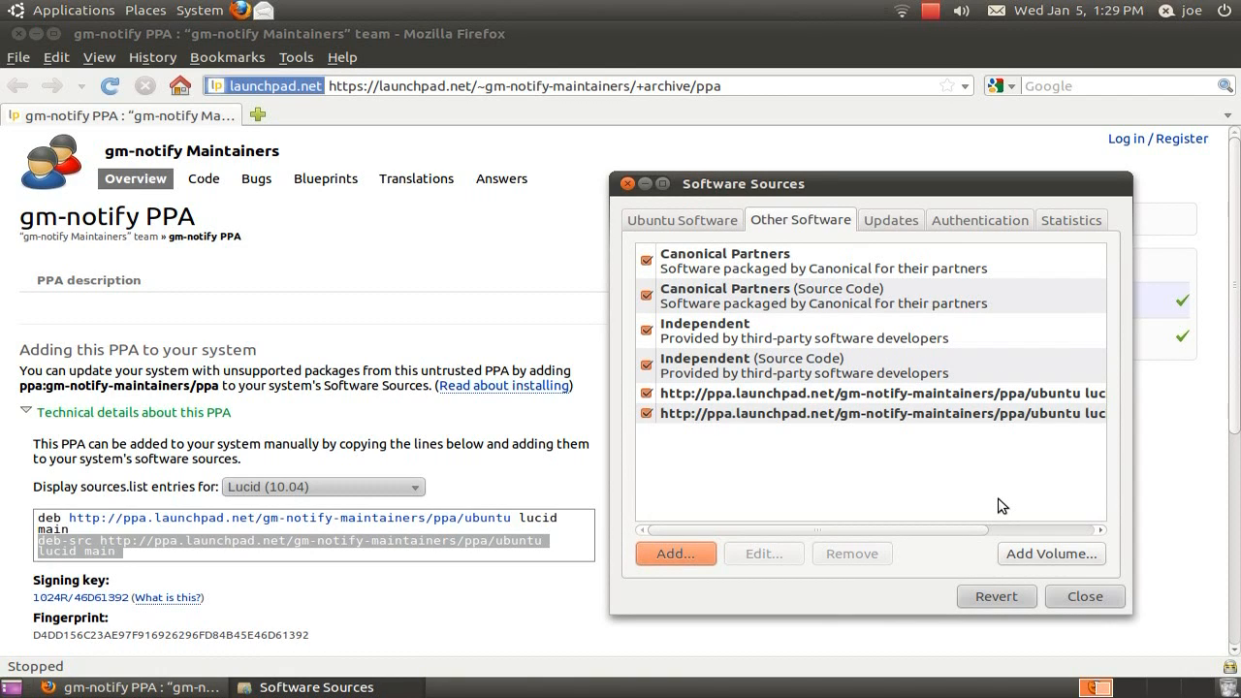
mouse_move(1008, 500)
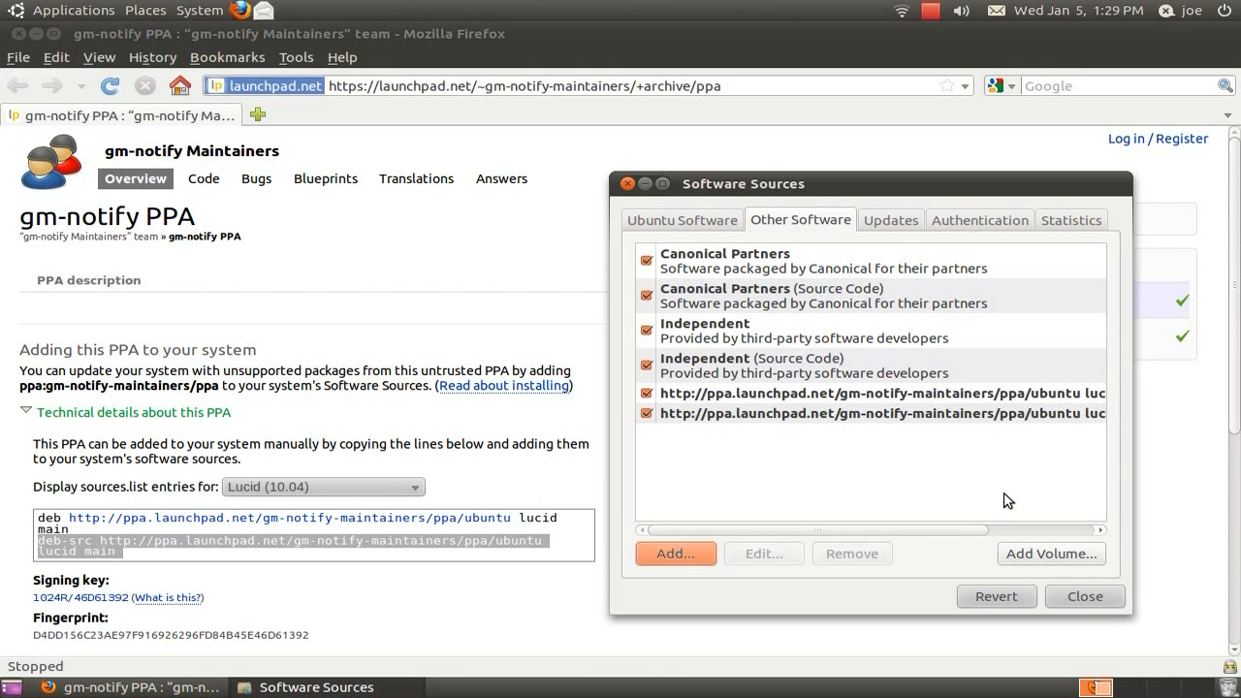
Close Software Sources and reload the available software information for the new PPA entries
click(1084, 596)
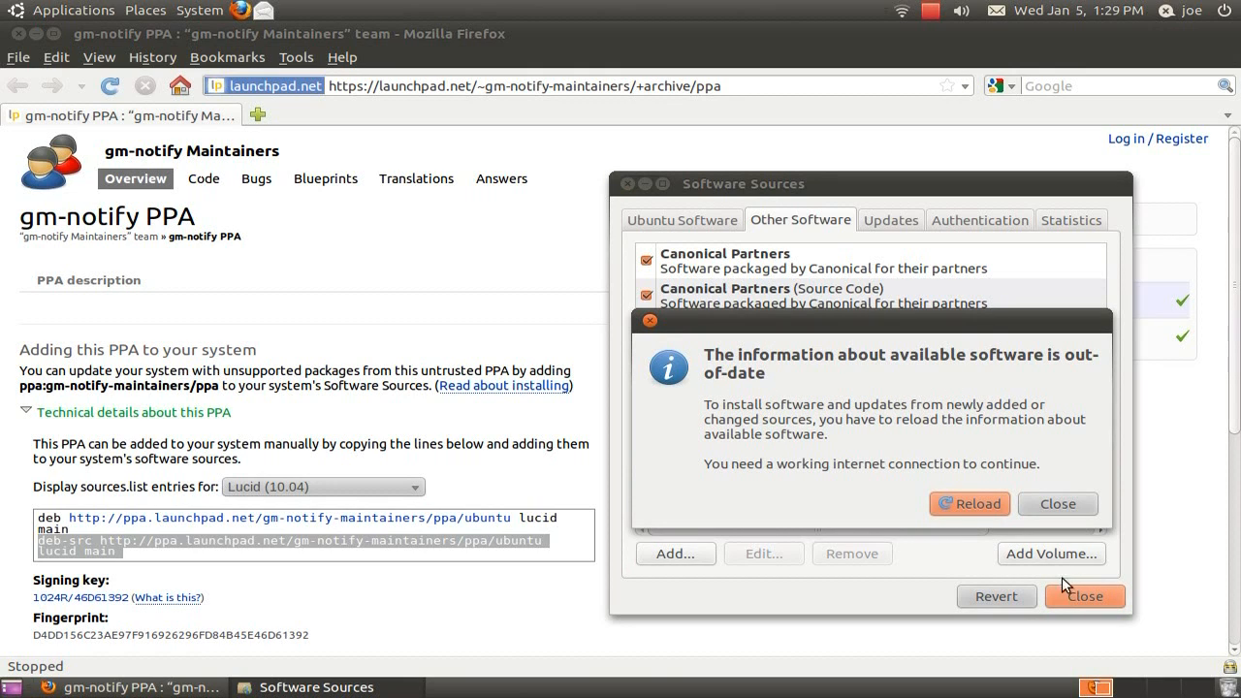
mouse_move(978, 515)
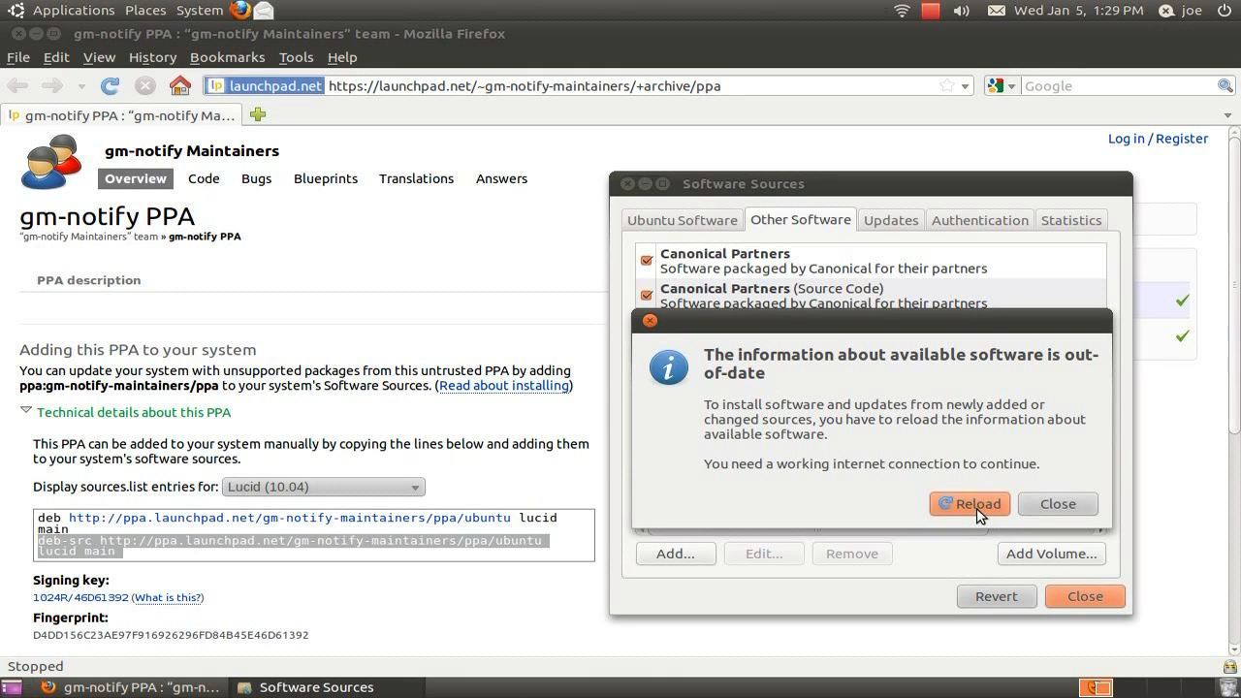
click(968, 504)
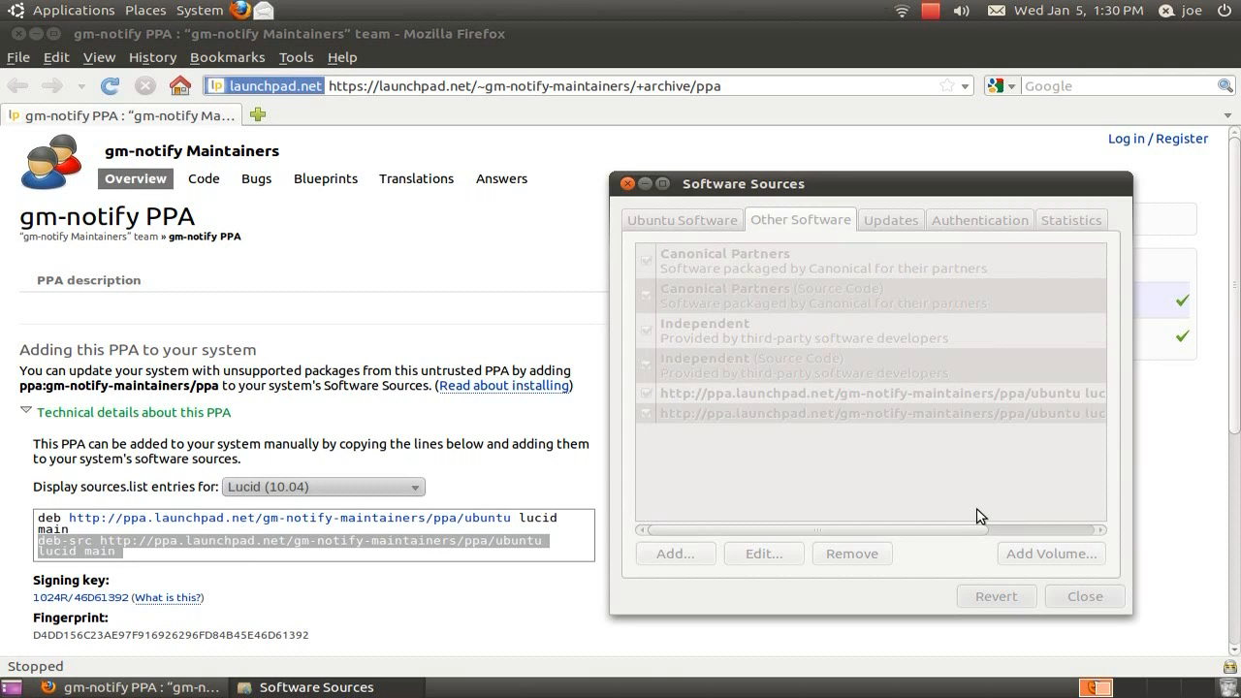
click(1084, 595)
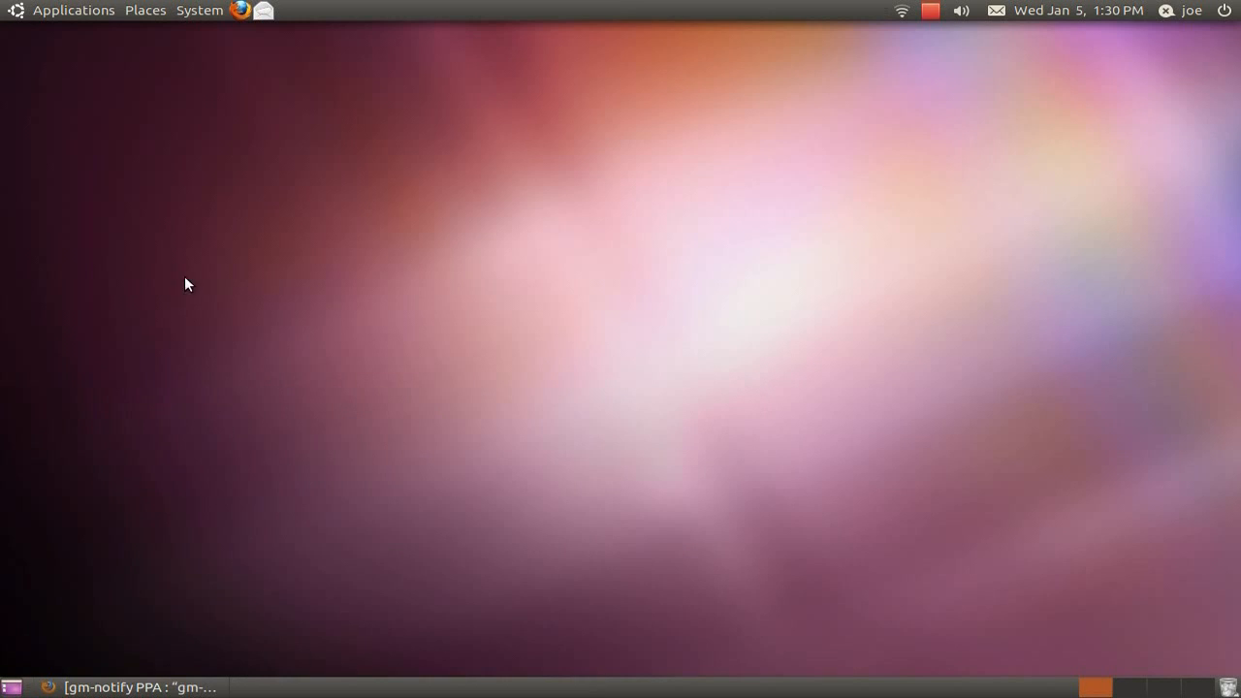
Launch Synaptic Package Manager from the System > Administration menu
click(199, 10)
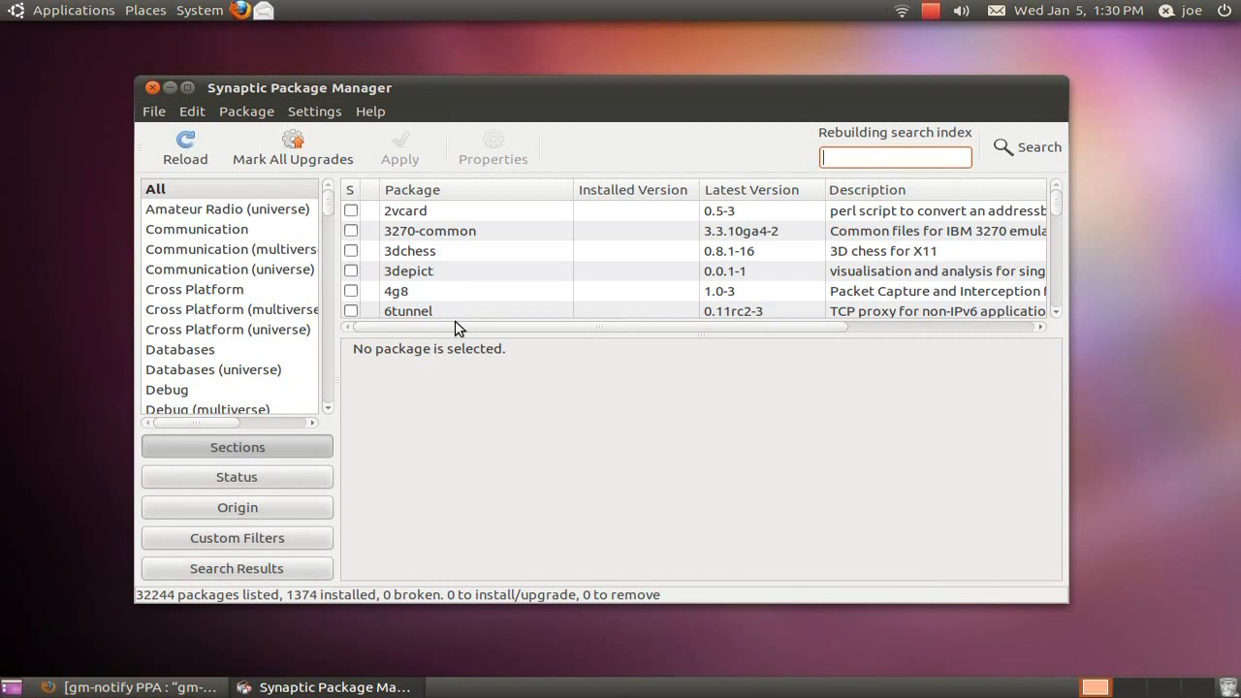
Search Synaptic for 'gm' and mark the gm-notify package for installation
click(1025, 146)
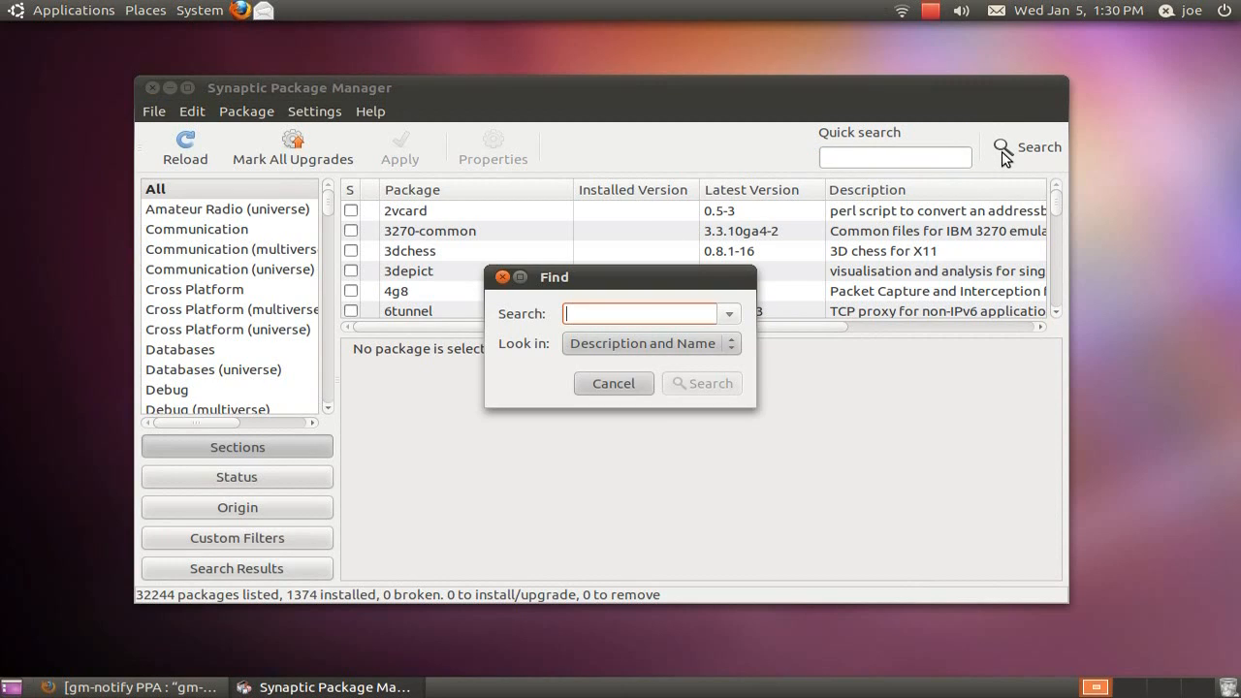
text(g)
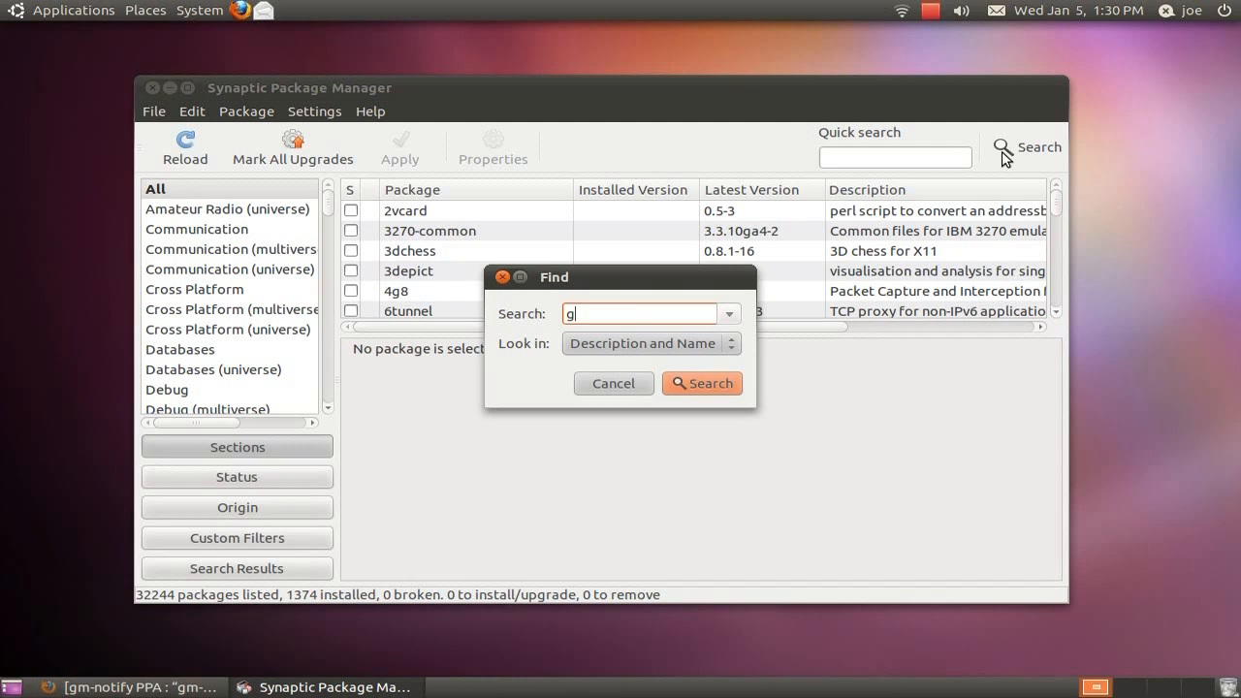
text(m)
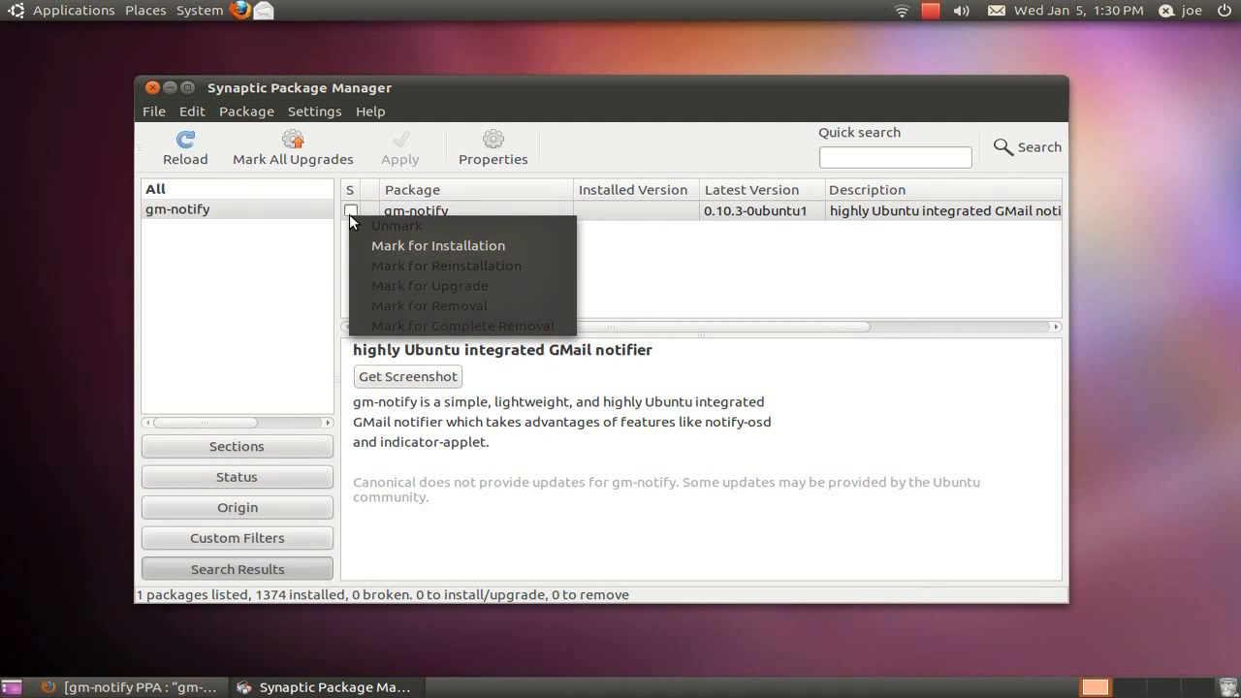
click(437, 245)
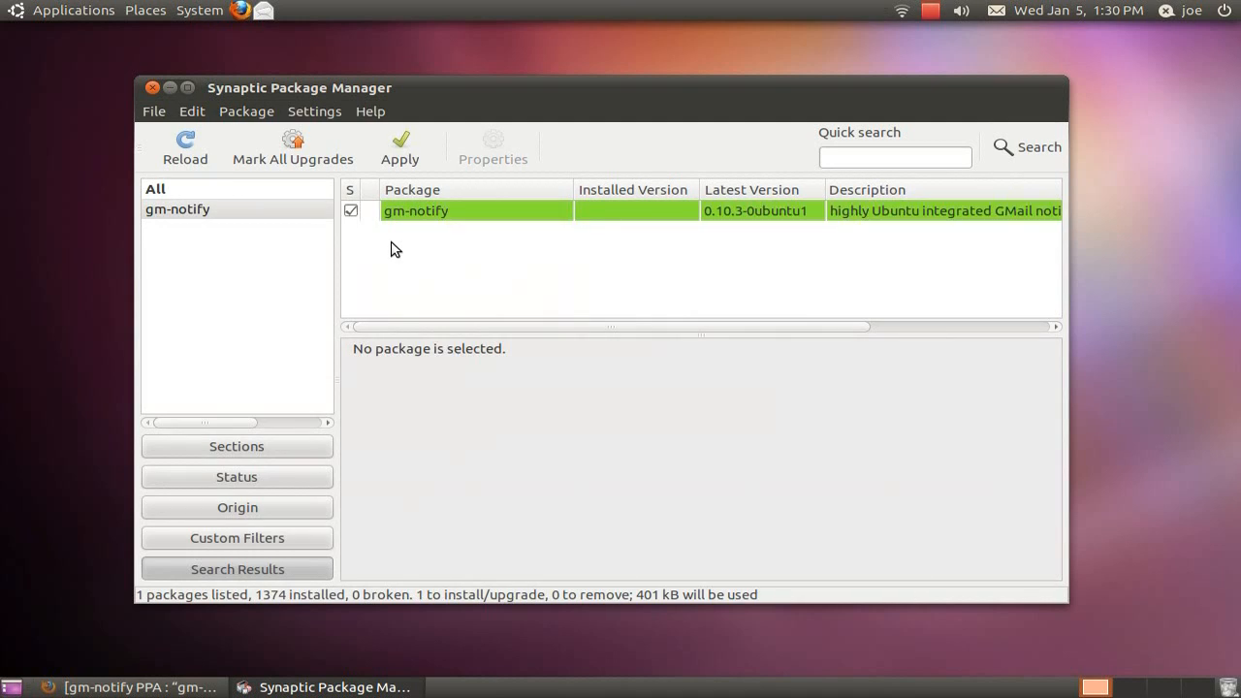
Apply the pending changes to install gm-notify and dismiss the installation-complete notice
click(415, 210)
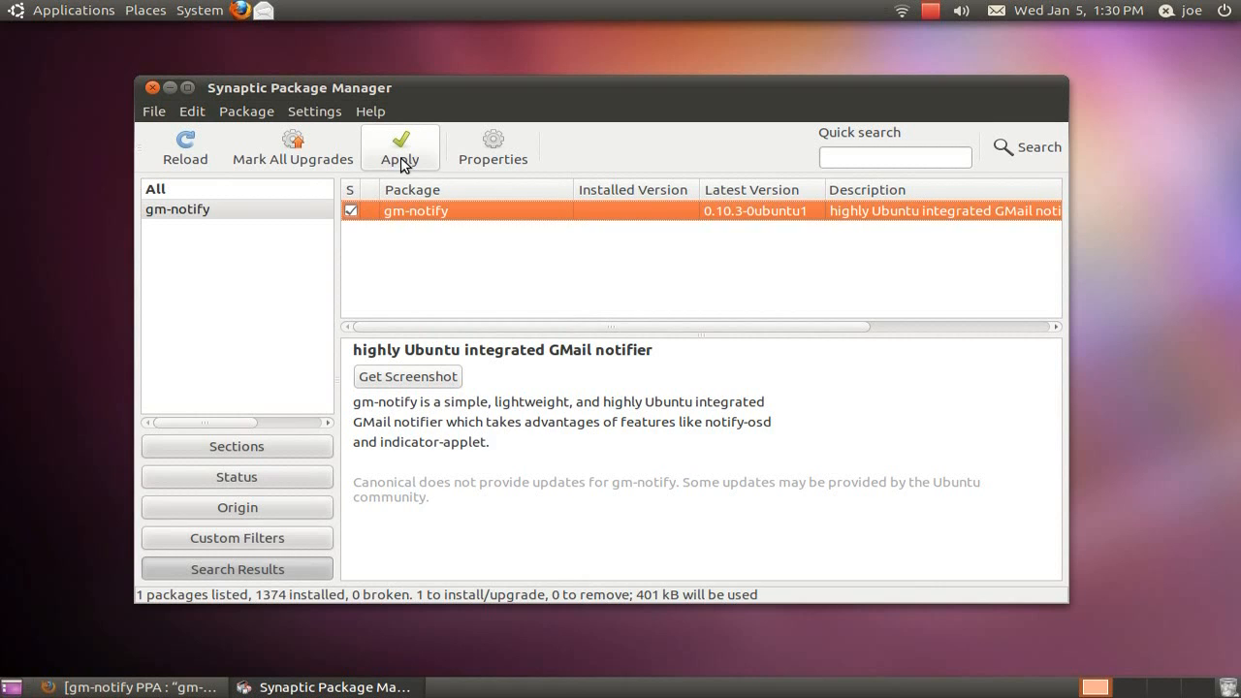
click(400, 146)
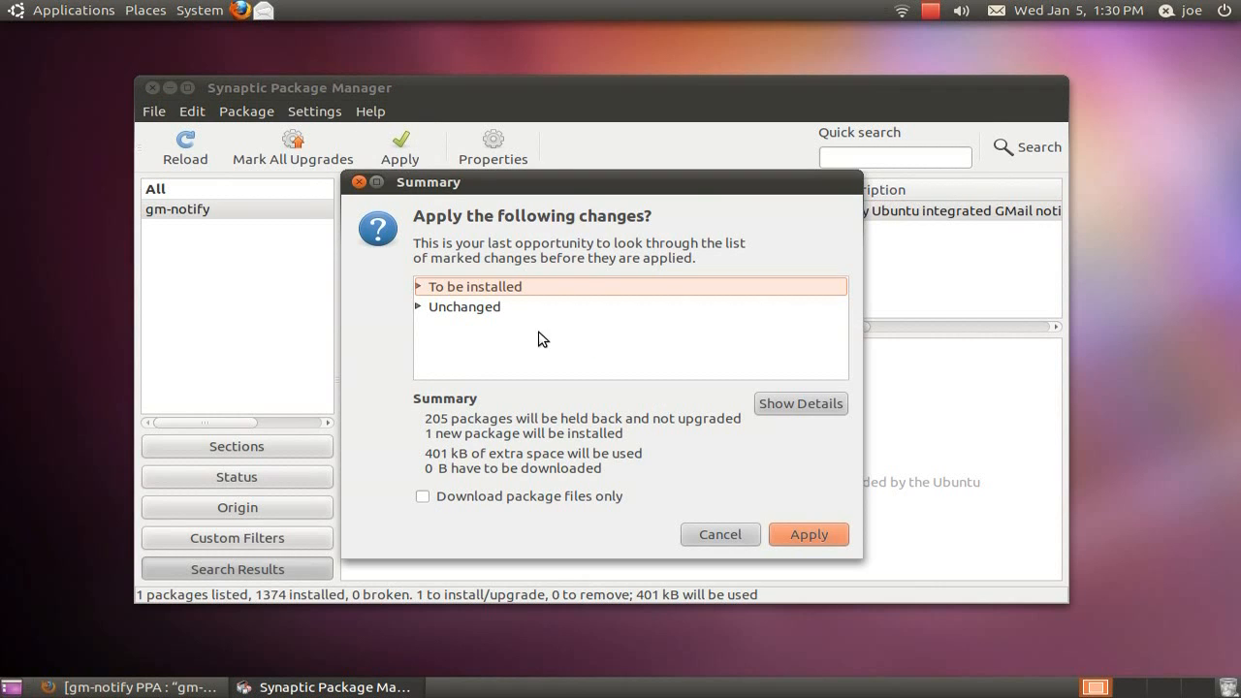
click(808, 534)
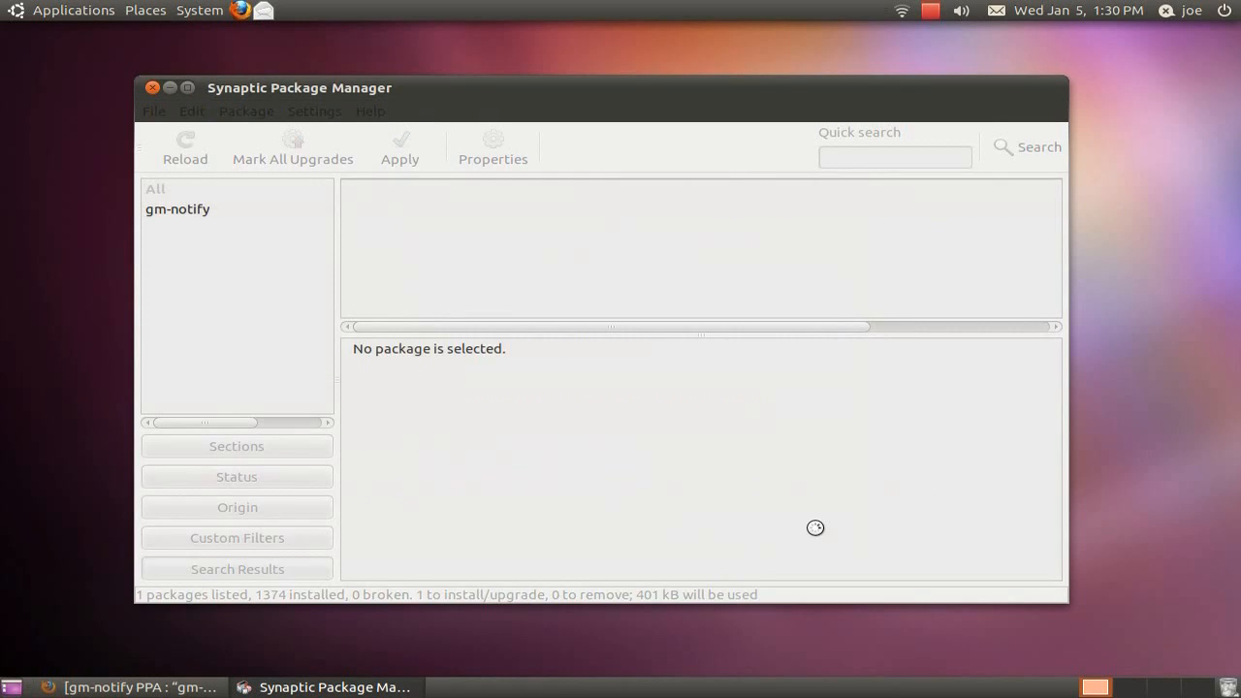
click(398, 140)
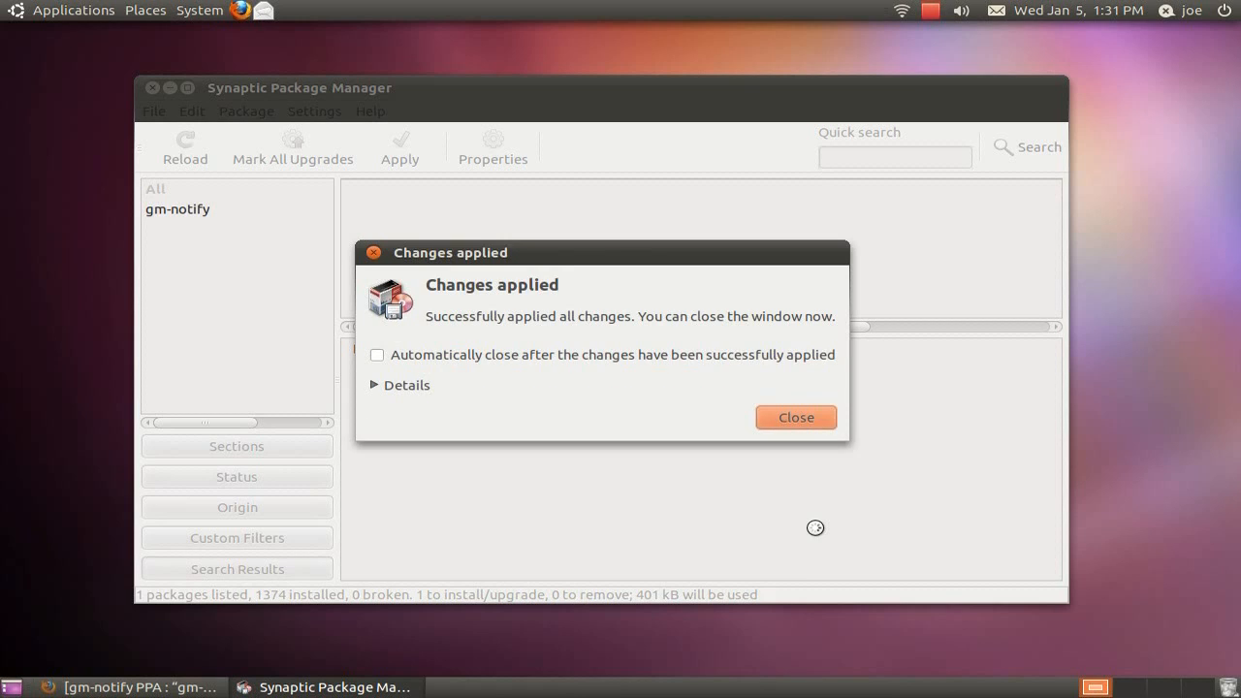
click(796, 416)
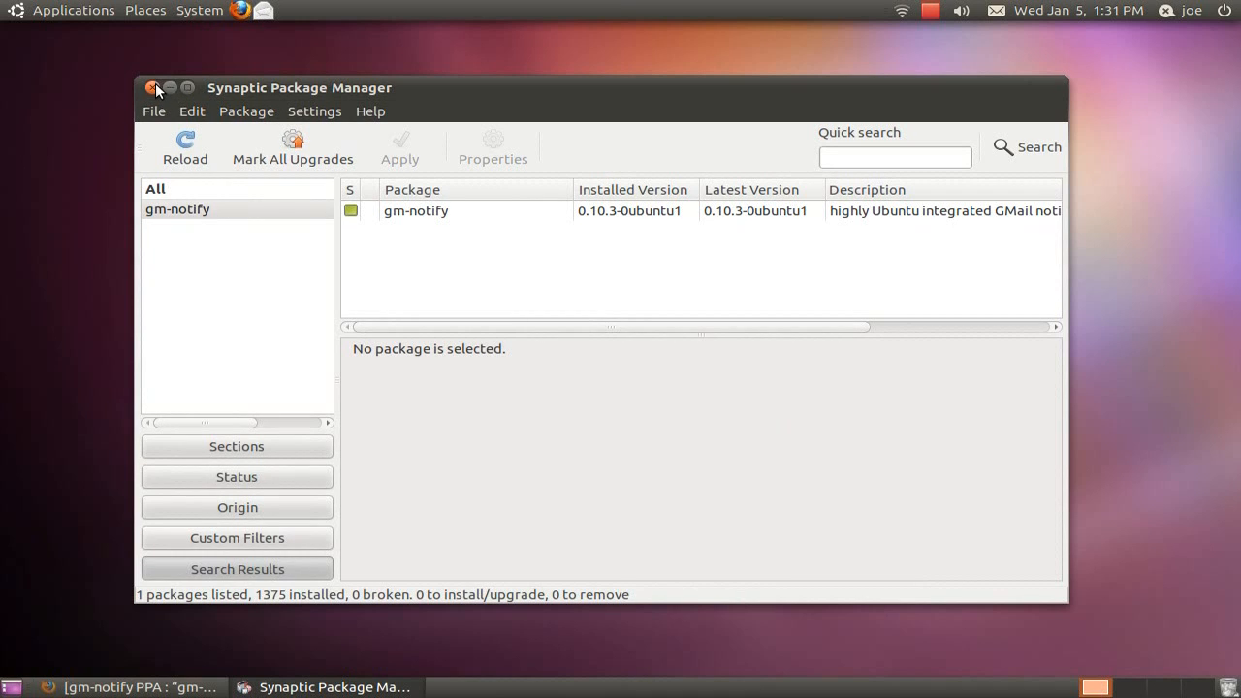
Close Synaptic and launch GMail Notifier Configuration from System > Preferences
click(153, 89)
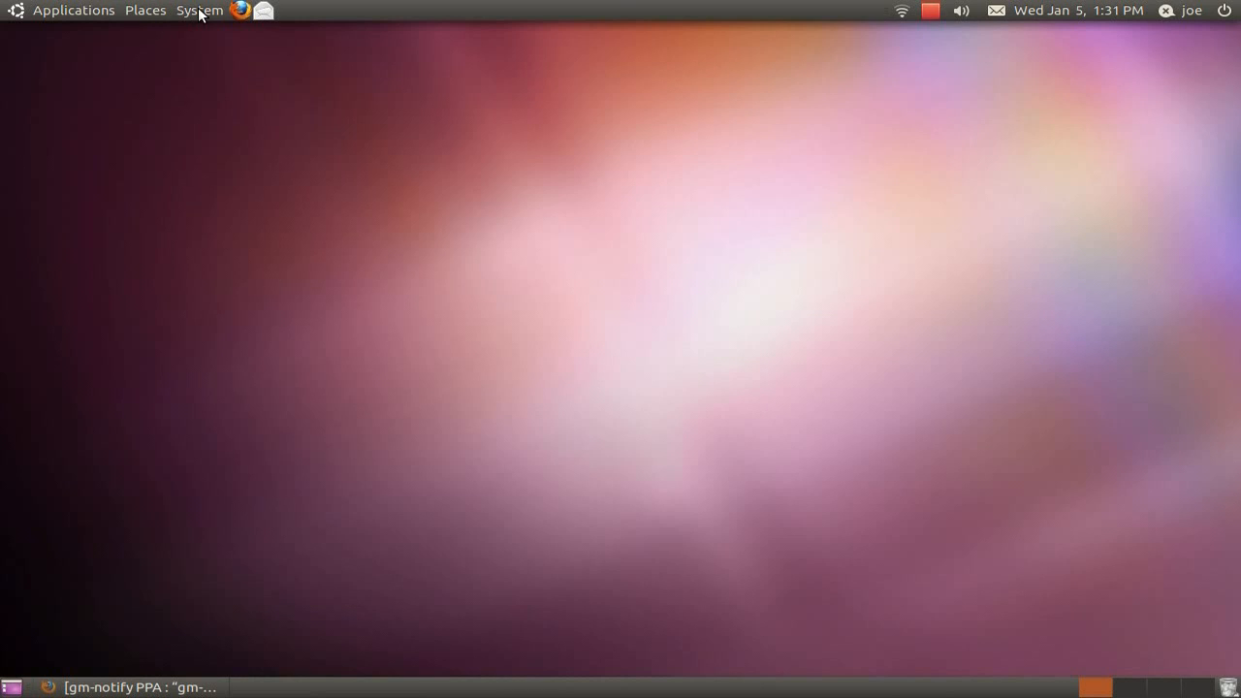
click(198, 10)
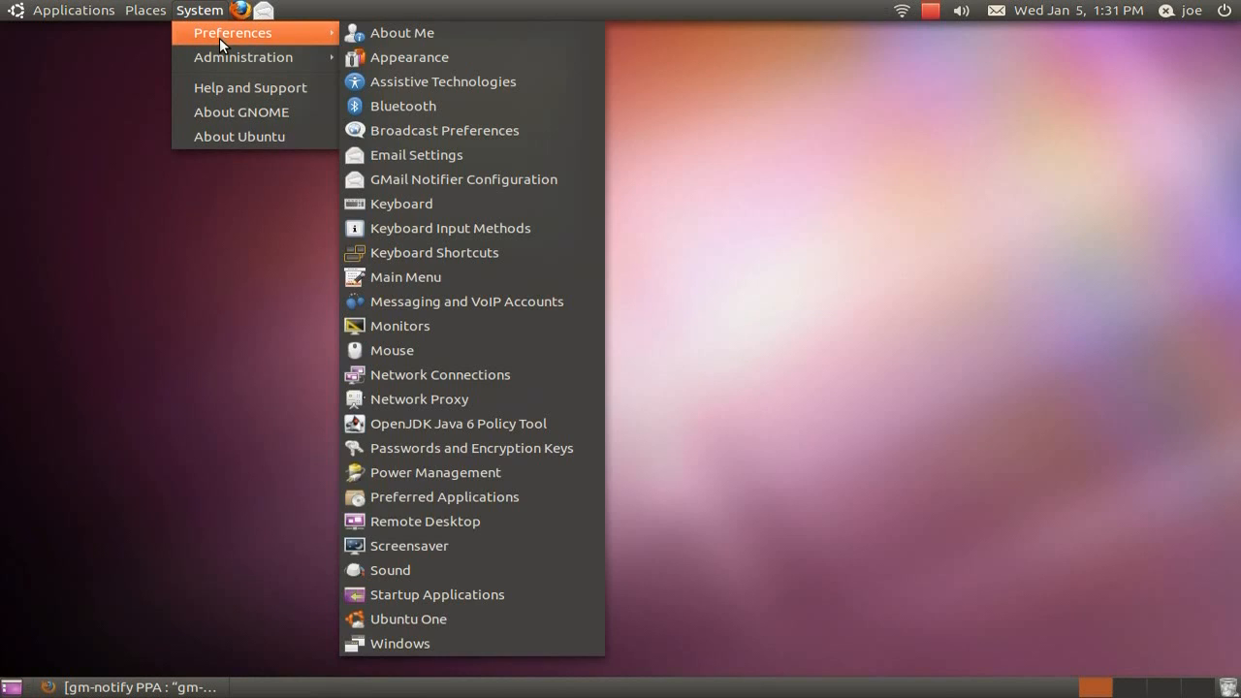
mouse_move(441, 179)
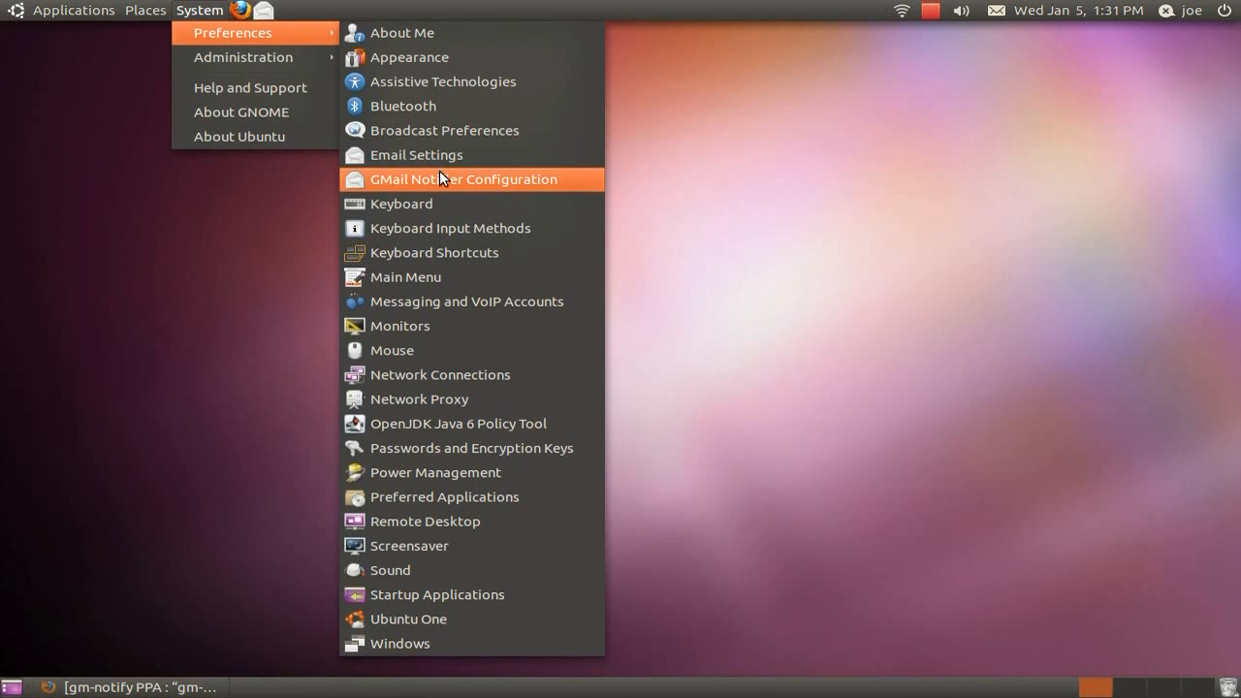
click(464, 179)
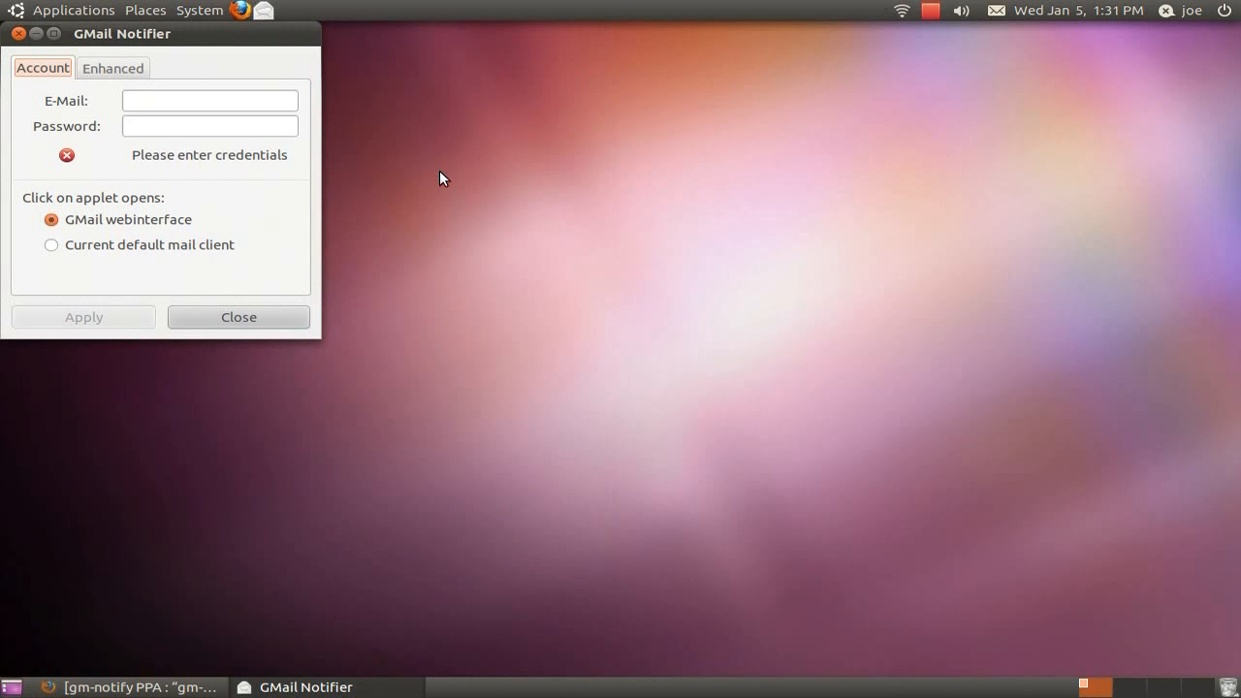
drag(122, 33, 417, 145)
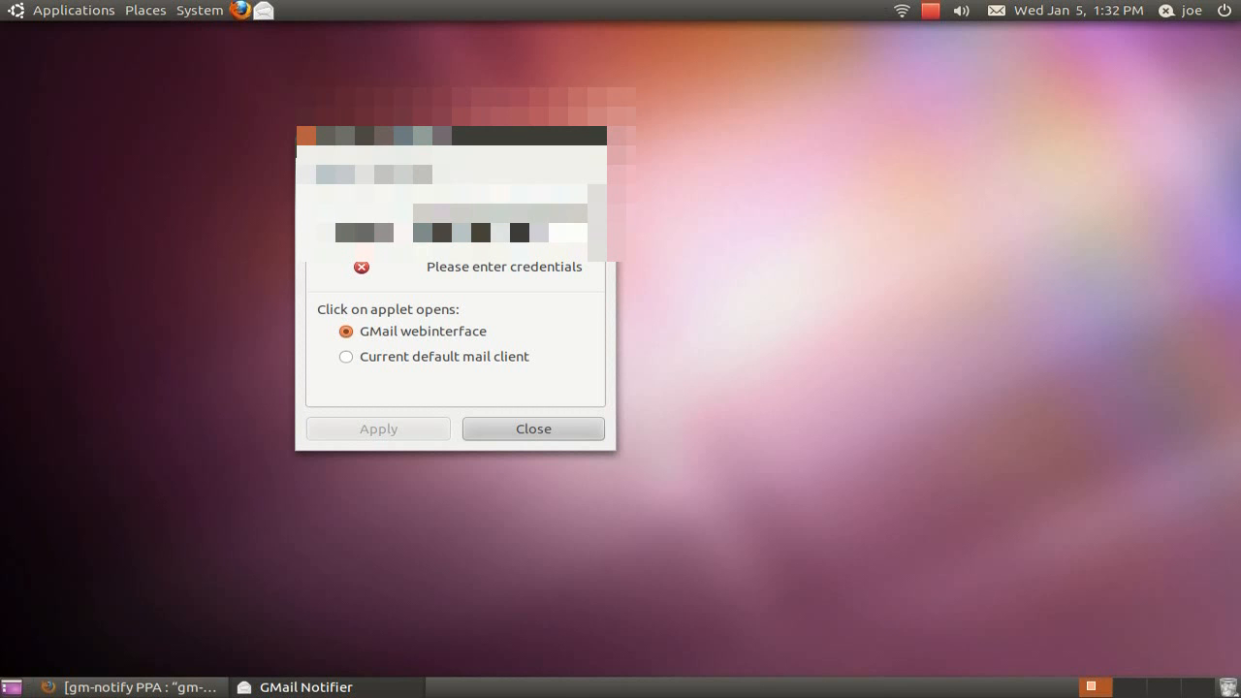
mouse_move(396, 321)
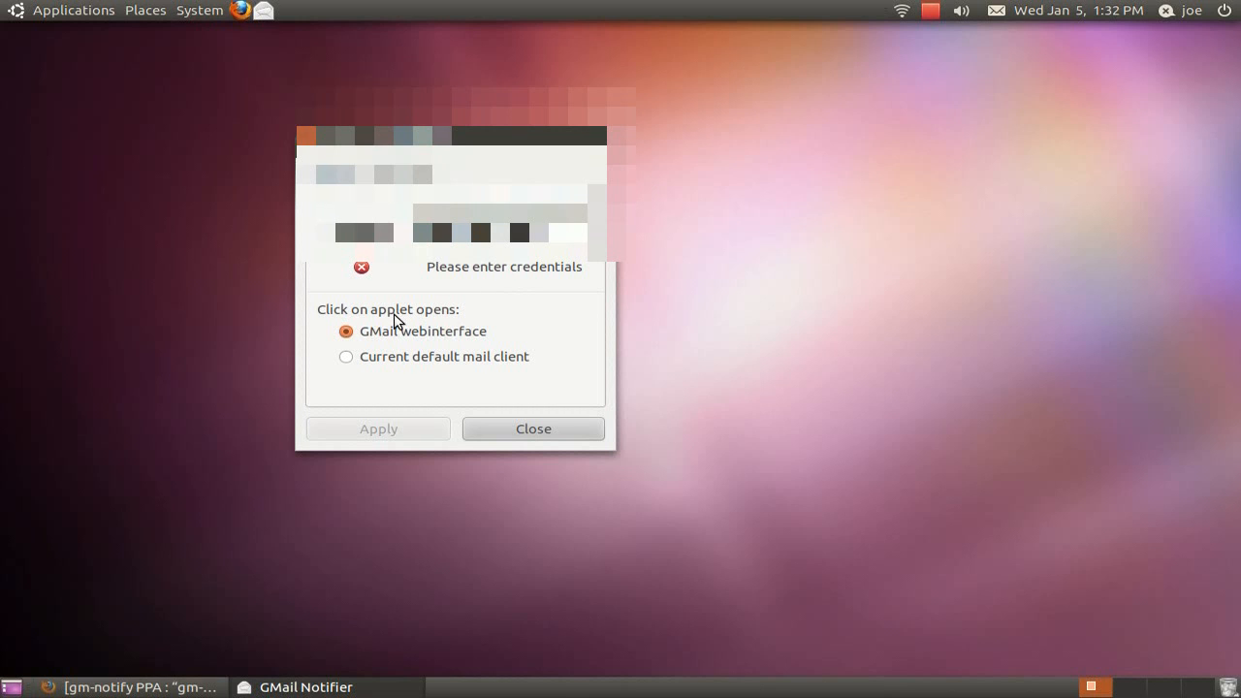
Enter the Gmail e-mail and password and select Current default mail client
click(345, 356)
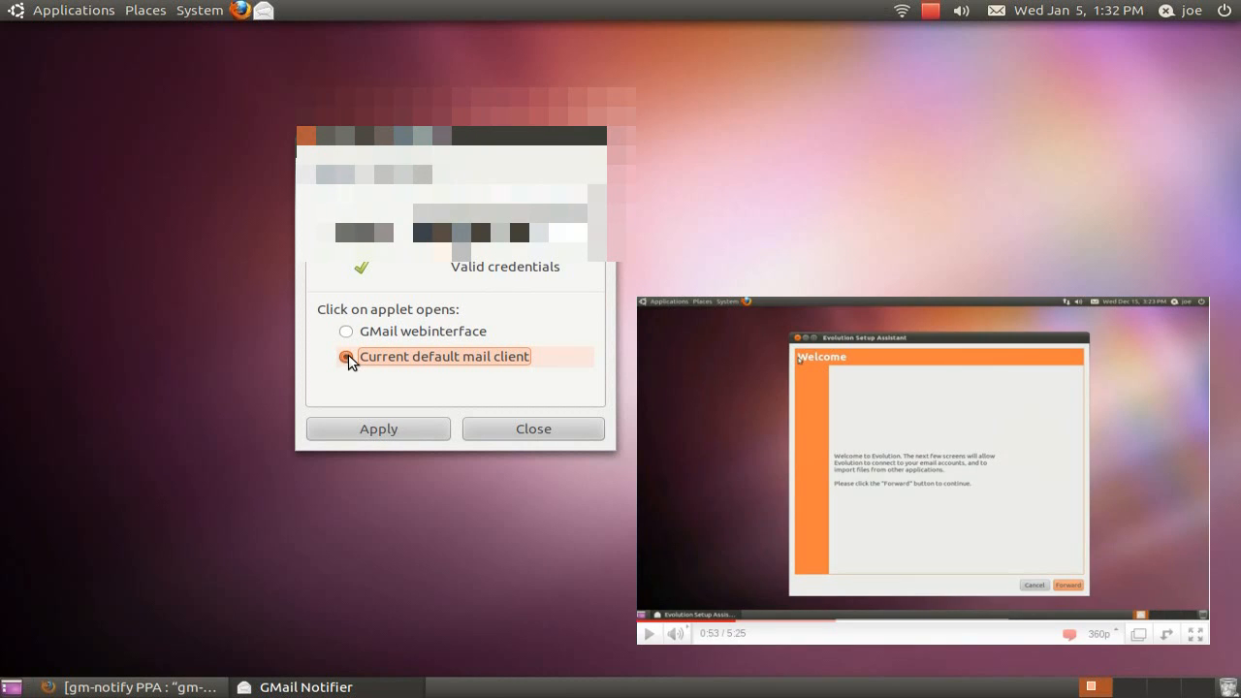
click(407, 179)
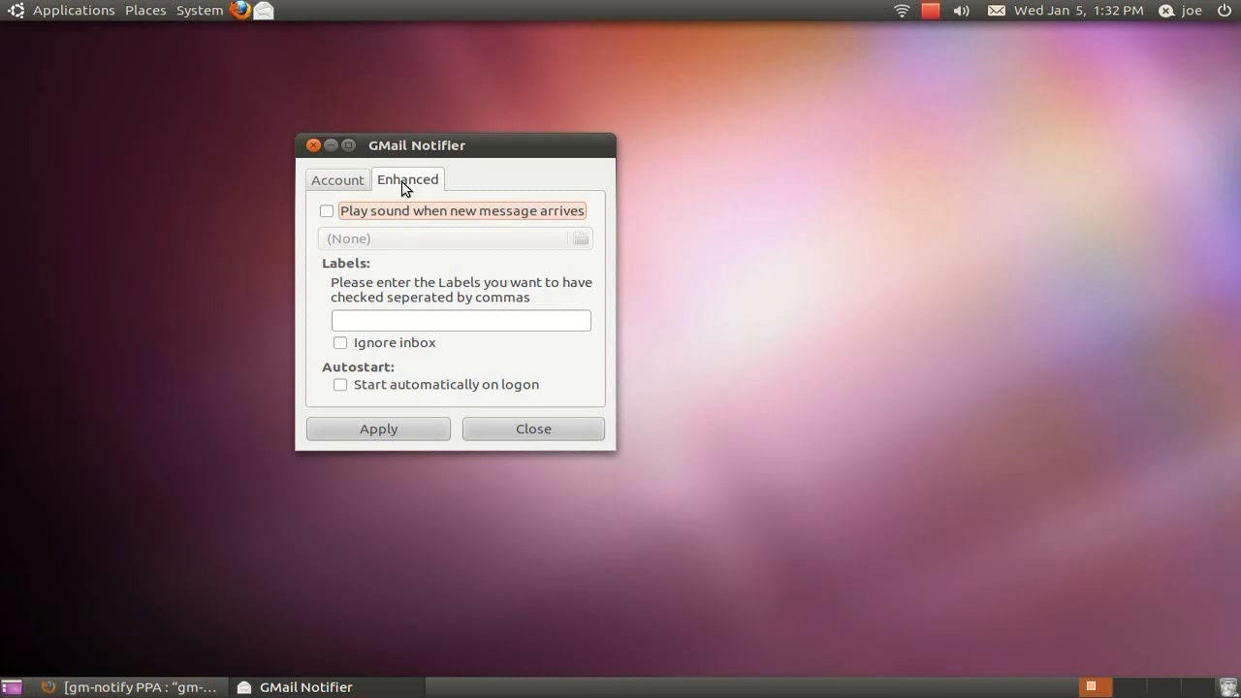
Tick Start automatically on logon and apply the notifier settings
click(339, 383)
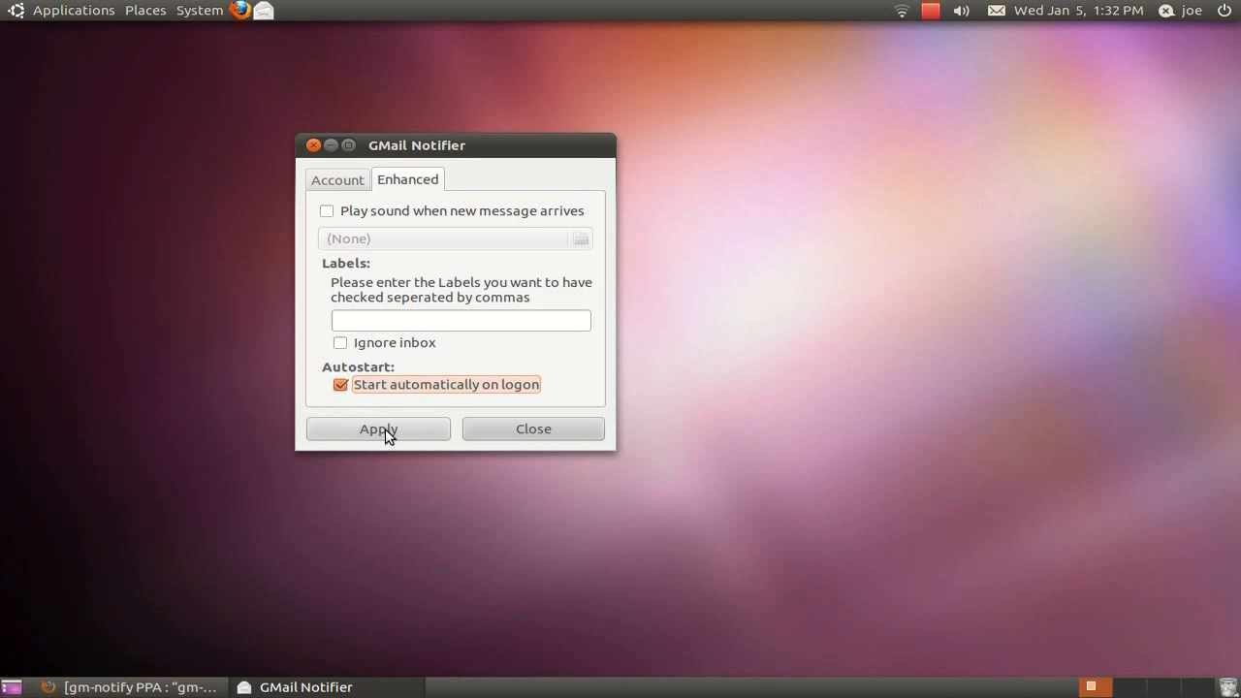
click(378, 428)
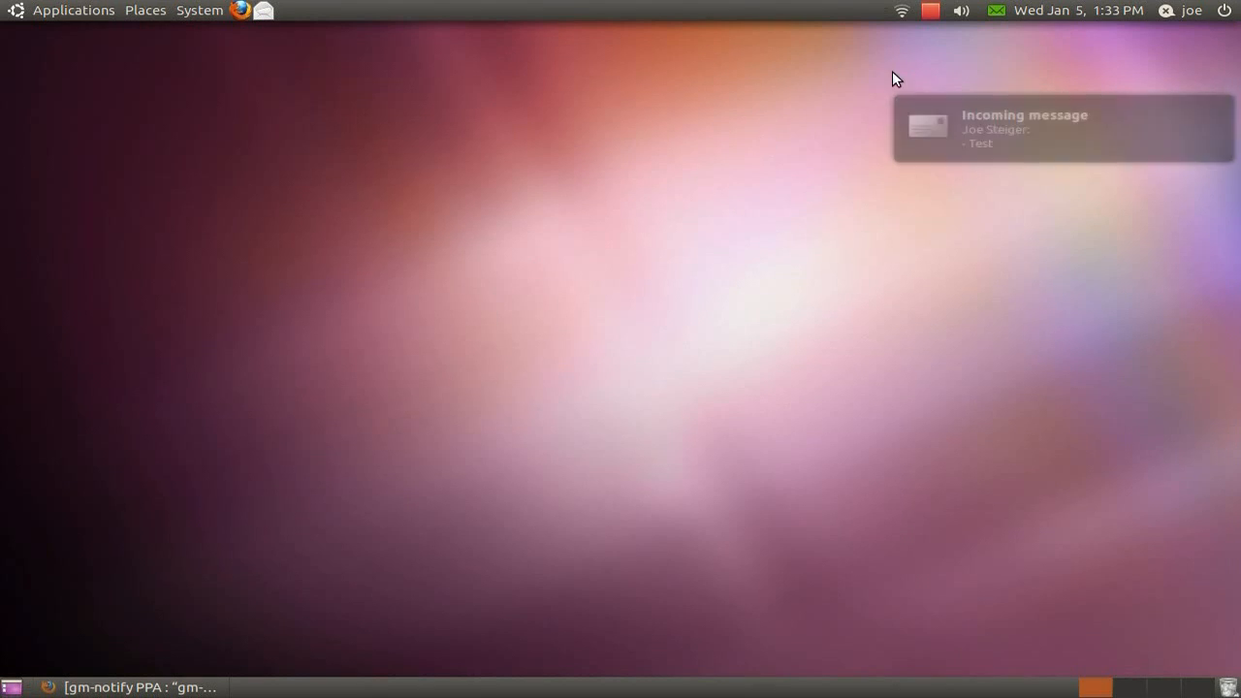
Choose Inbox under Google Mail from the panel's envelope indicator, clearing the new-mail alert
click(1003, 15)
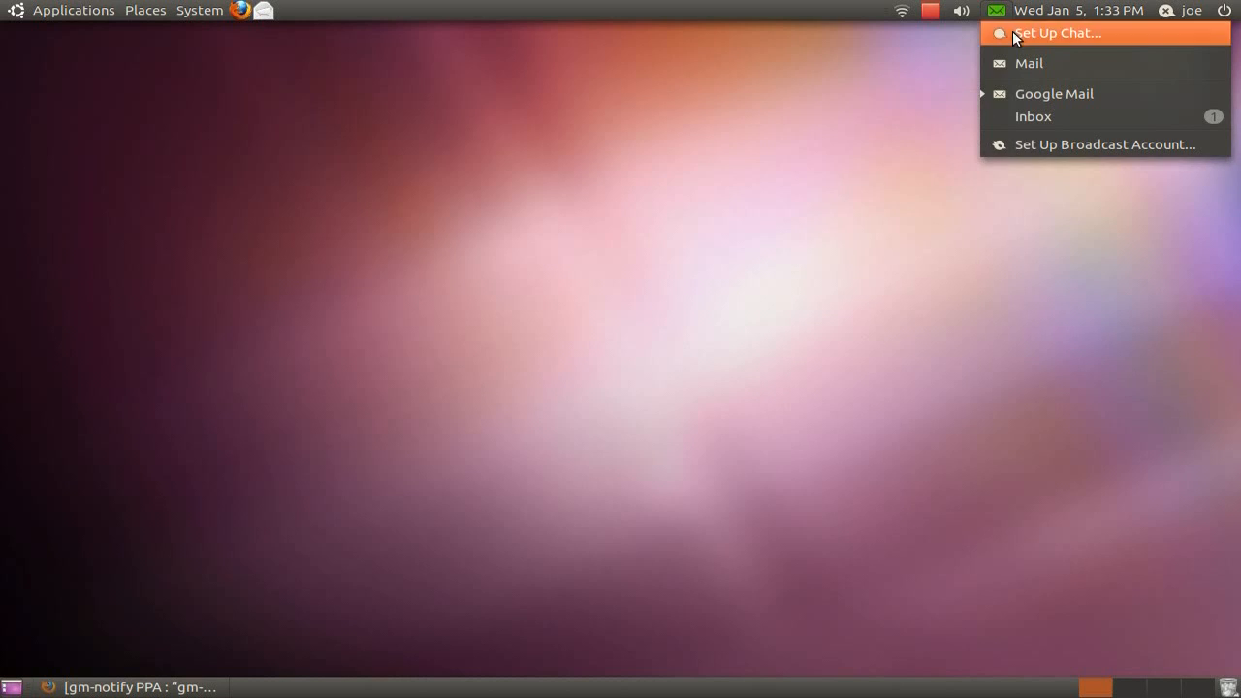
mouse_move(1032, 116)
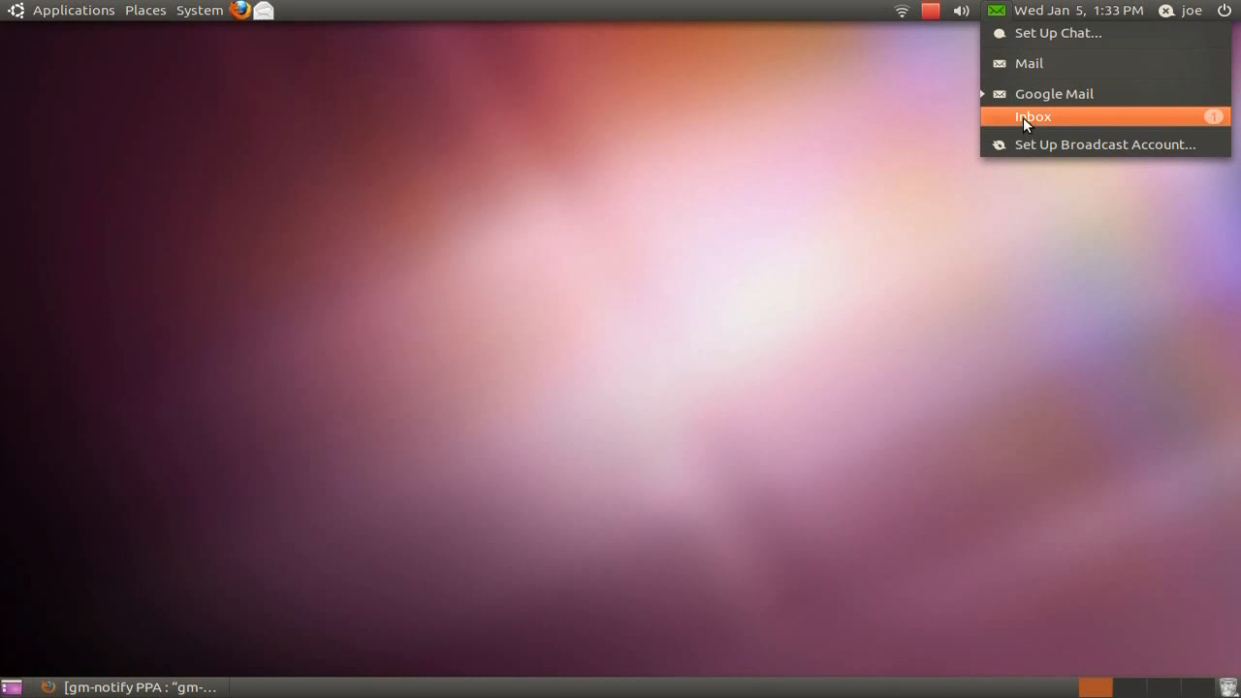
click(1031, 116)
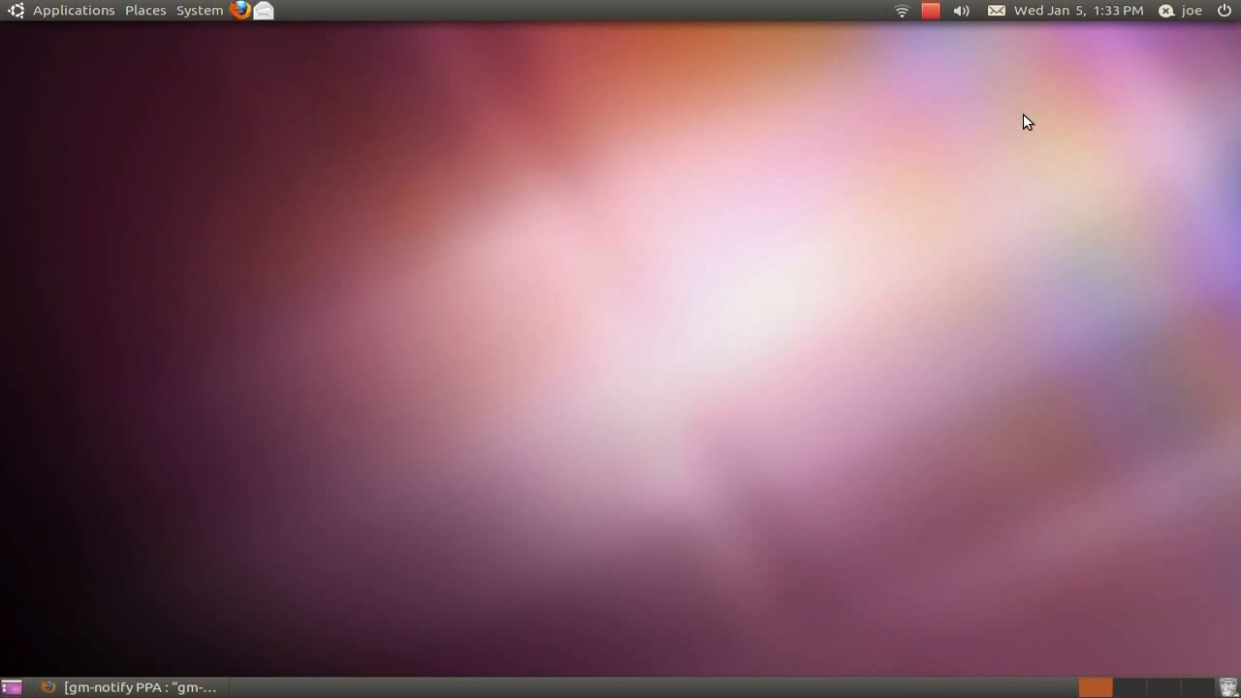